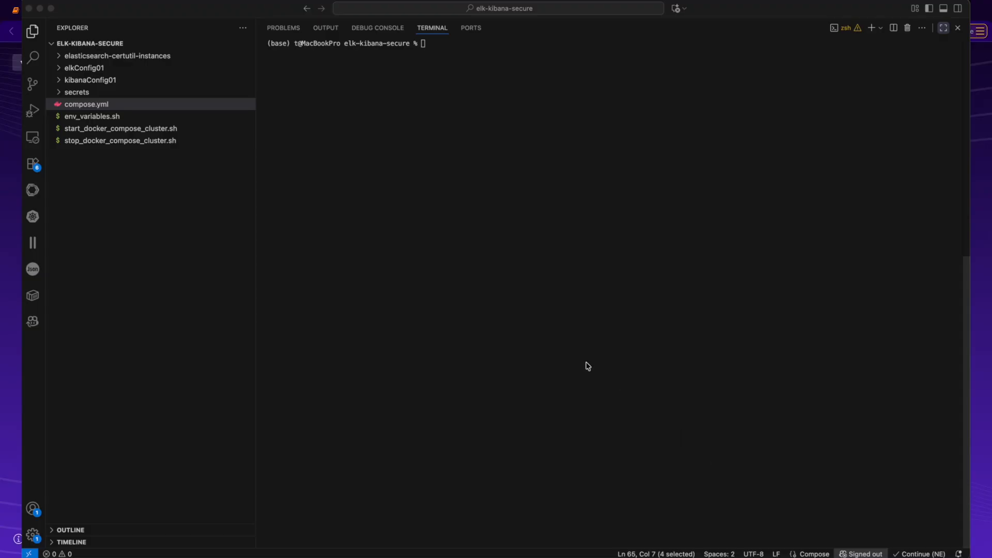
Step: Run ./start_docker_compose_cluster.sh in the VS Code terminal to boot Elasticsearch and Kibana
text(./start_docker_compose_cluster.sh)
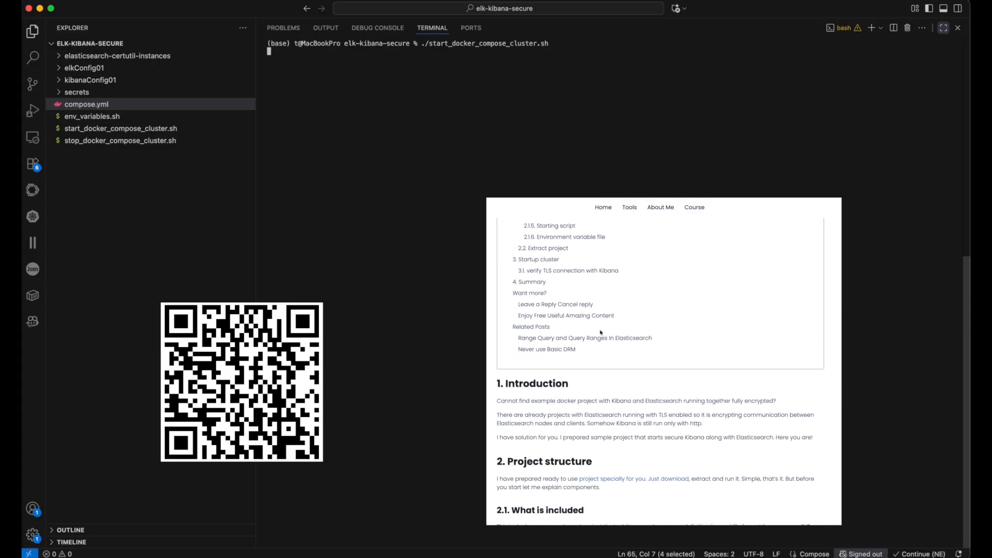
scroll(down, 3)
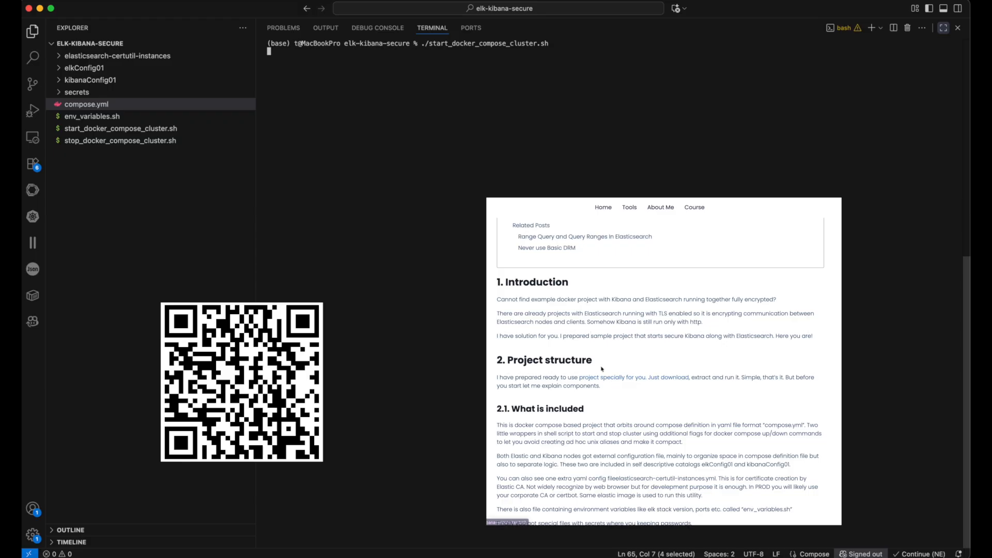
drag(508, 360, 601, 377)
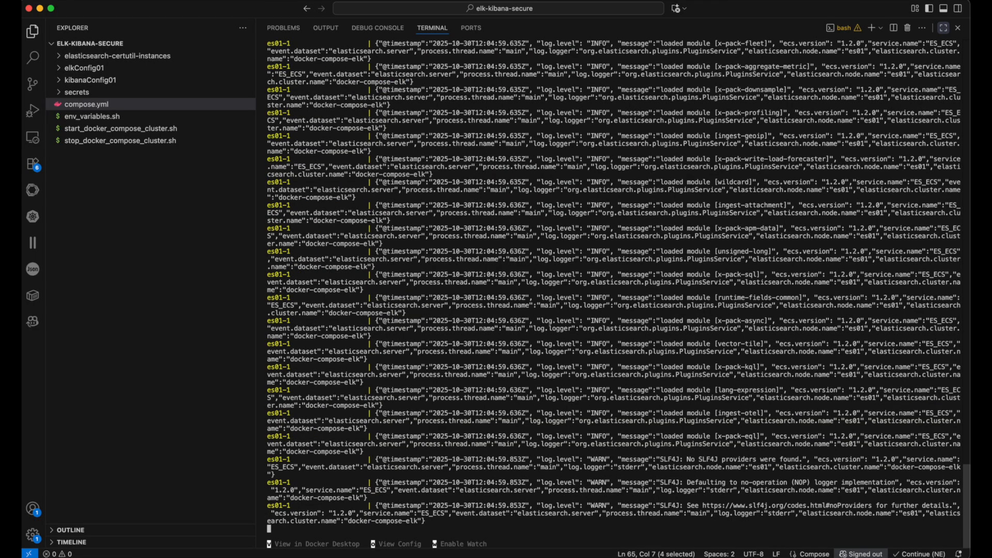
Step: Follow the terminal log until Elasticsearch reports green and Kibana starts its plugins
scroll(down, 3)
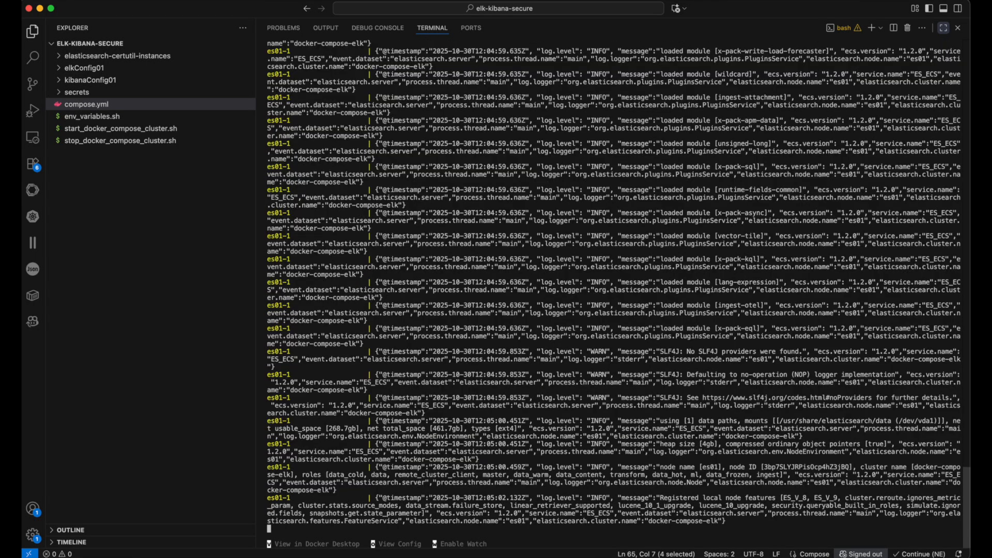
scroll(down, 3)
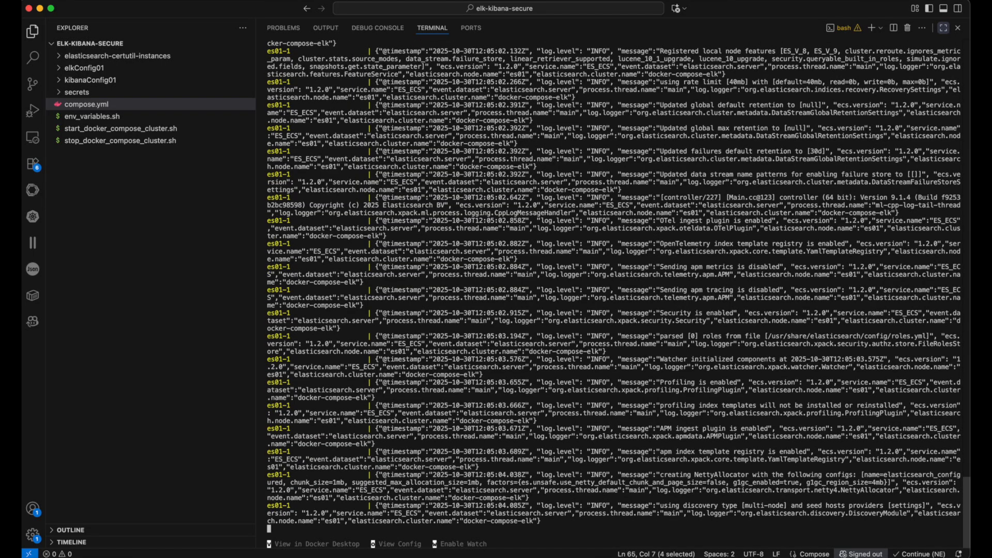
scroll(down, 3)
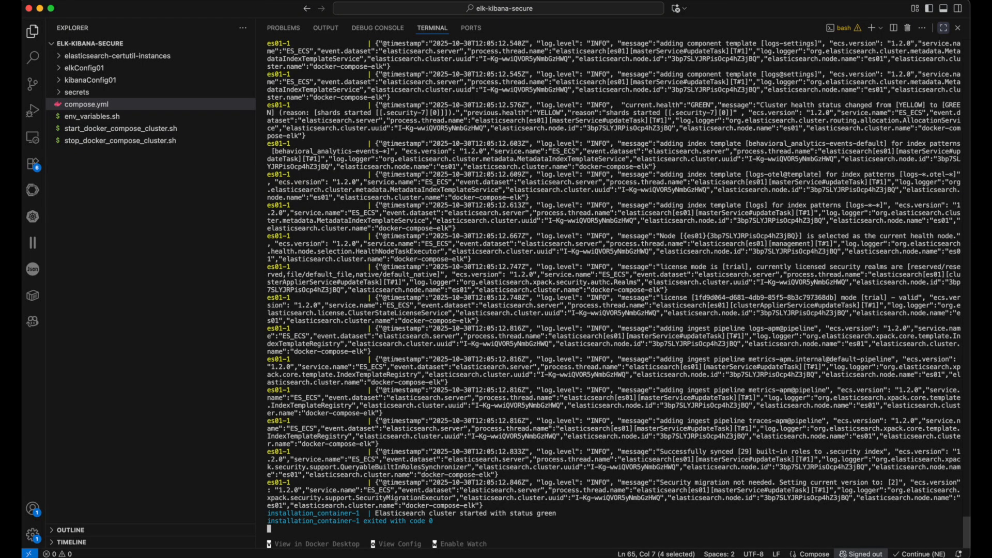
scroll(down, 3)
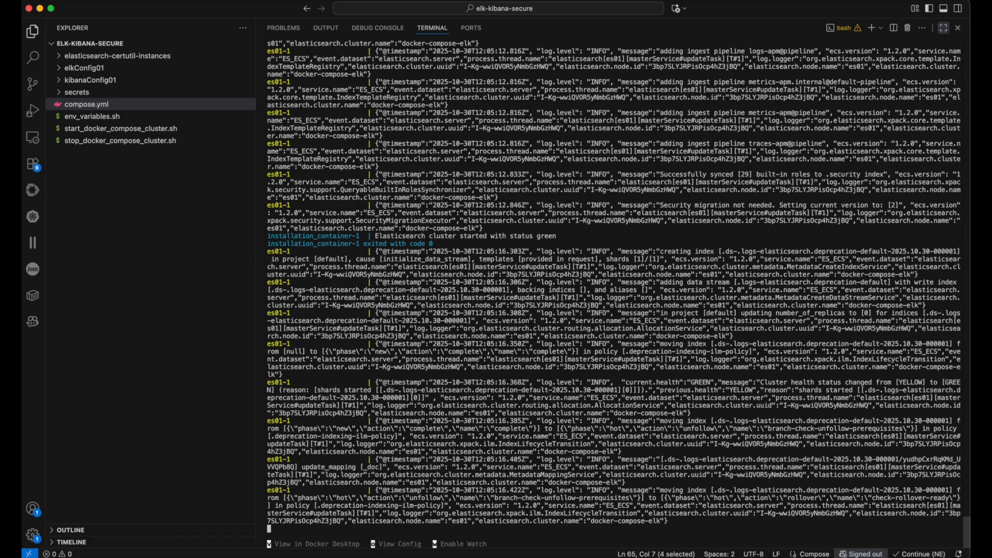
scroll(down, 3)
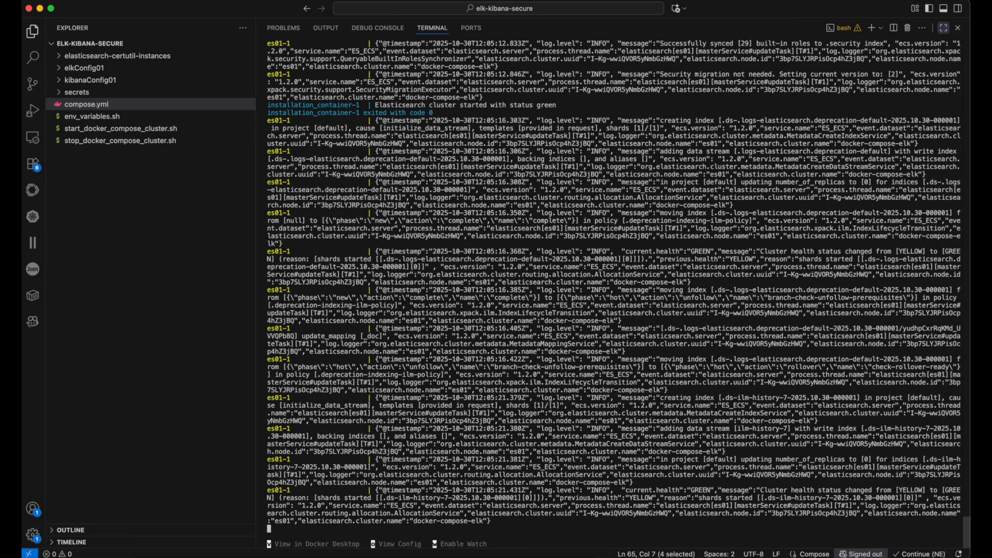
scroll(down, 3)
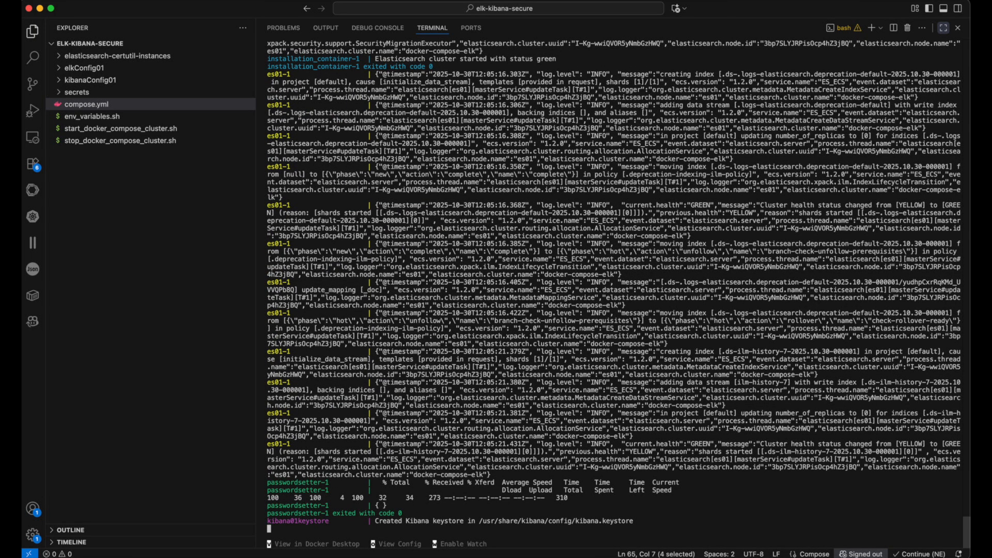
scroll(down, 3)
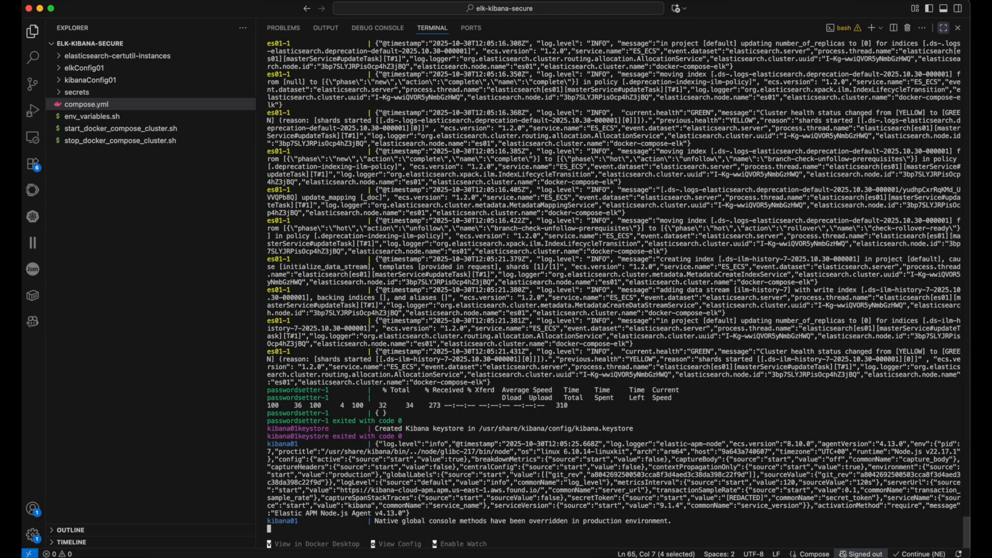
scroll(down, 3)
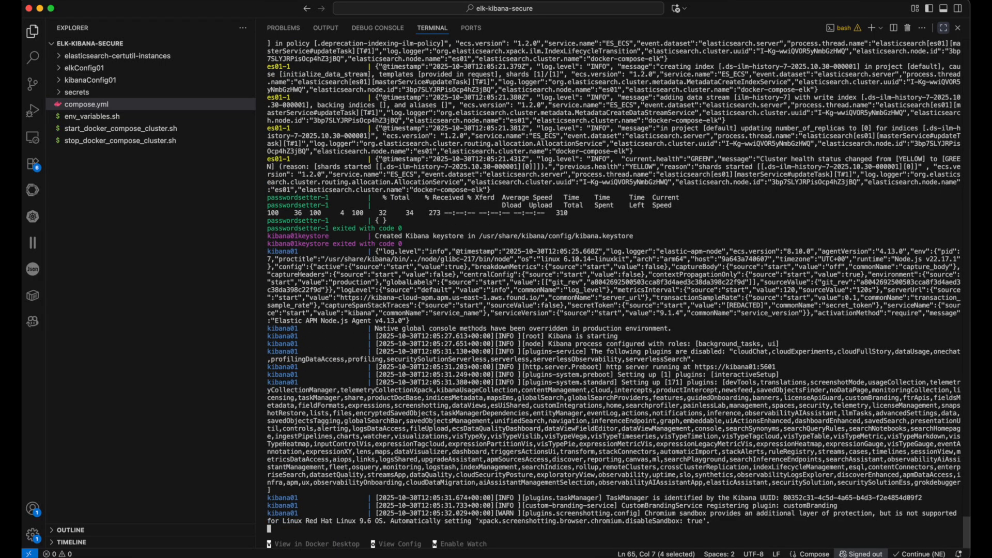
scroll(down, 3)
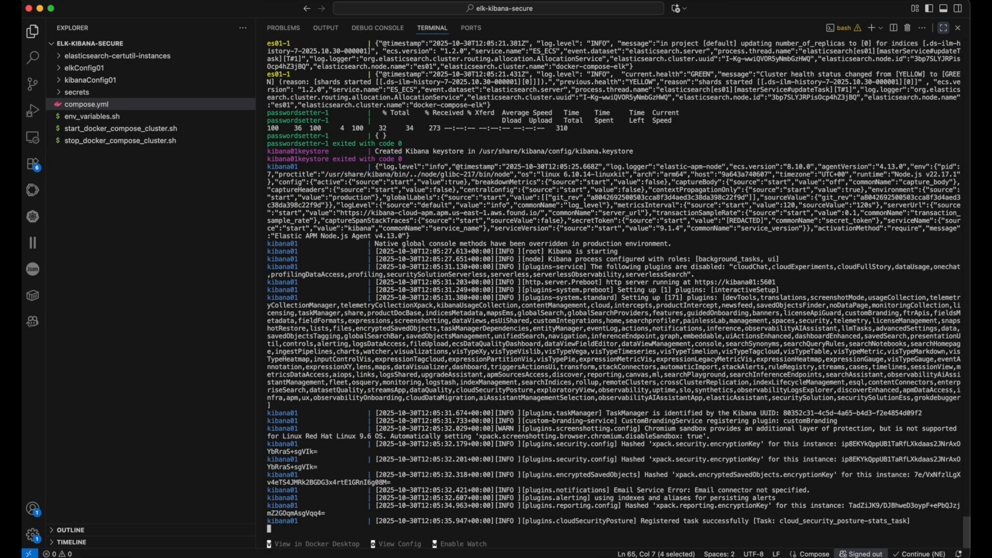
scroll(down, 3)
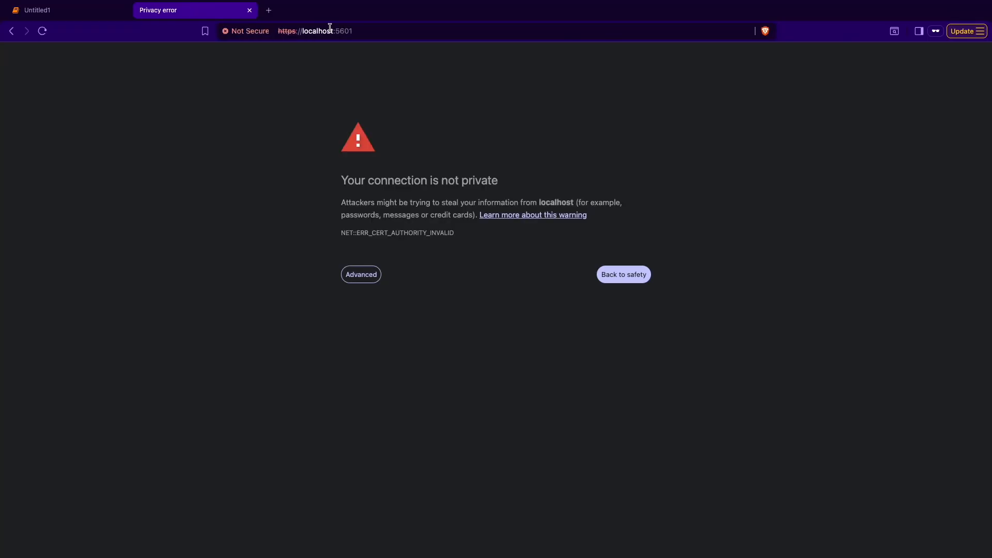
Step: Proceed past the localhost certificate warning and enter the elastic username and password
click(360, 274)
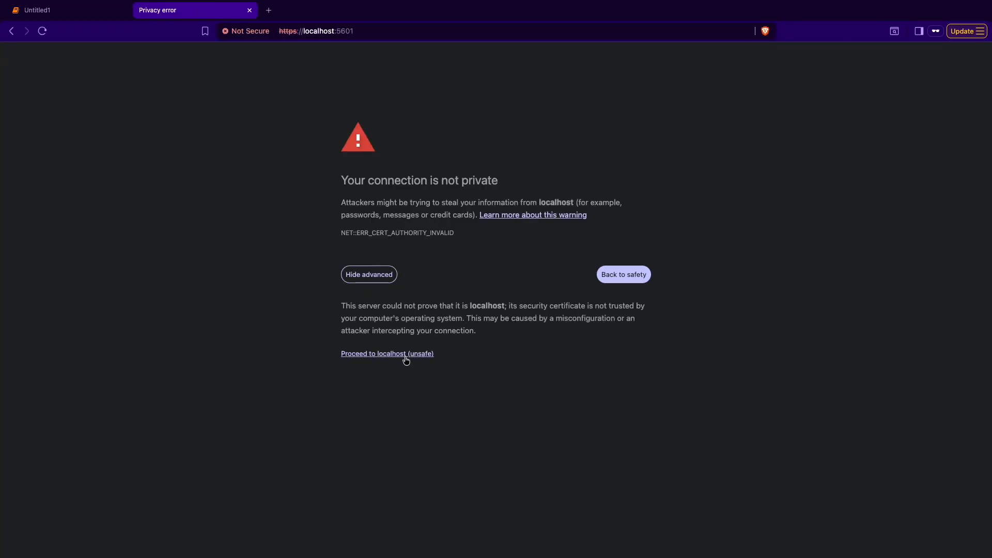
click(387, 353)
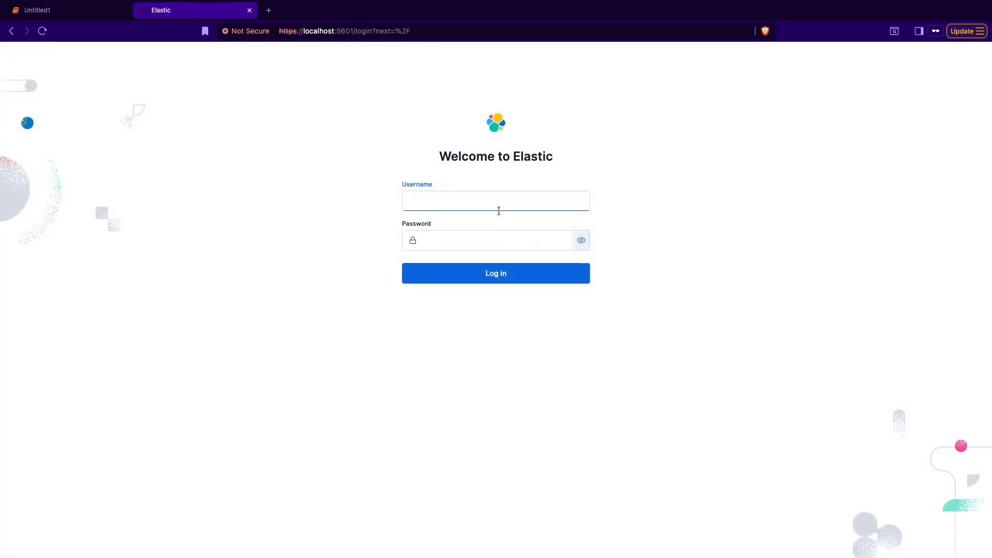
text(elastic)
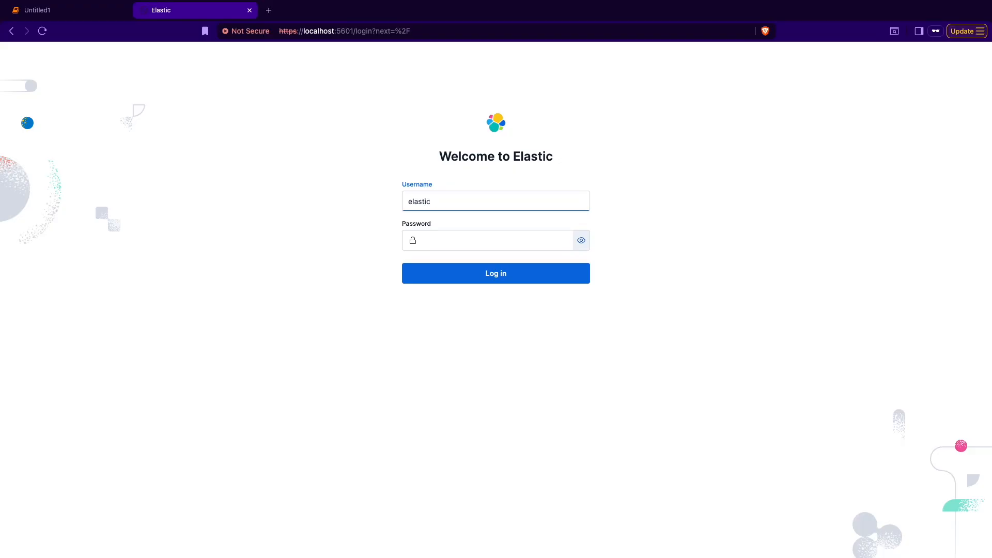
text(••)
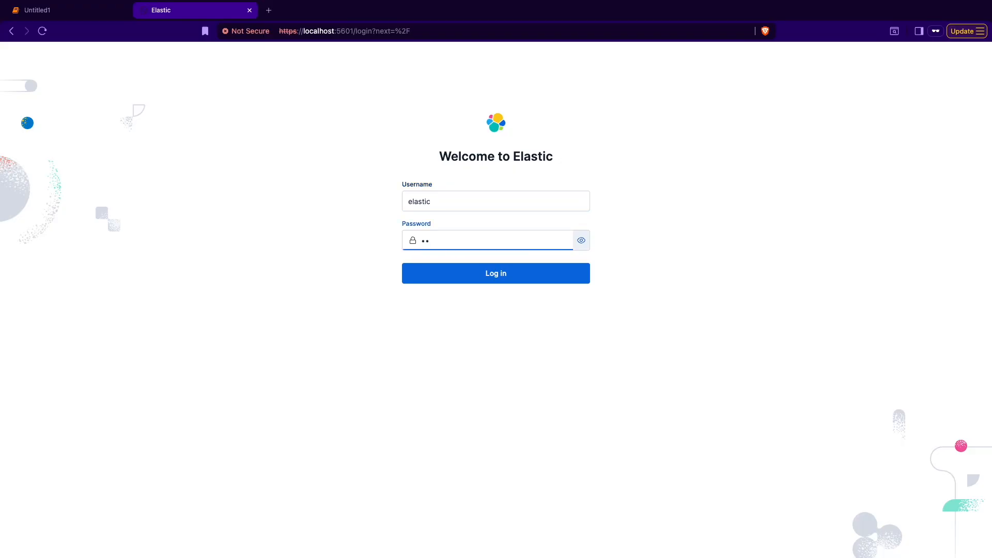
Step: Log in, skip adding integrations, and go to the Dev Tools console
click(496, 273)
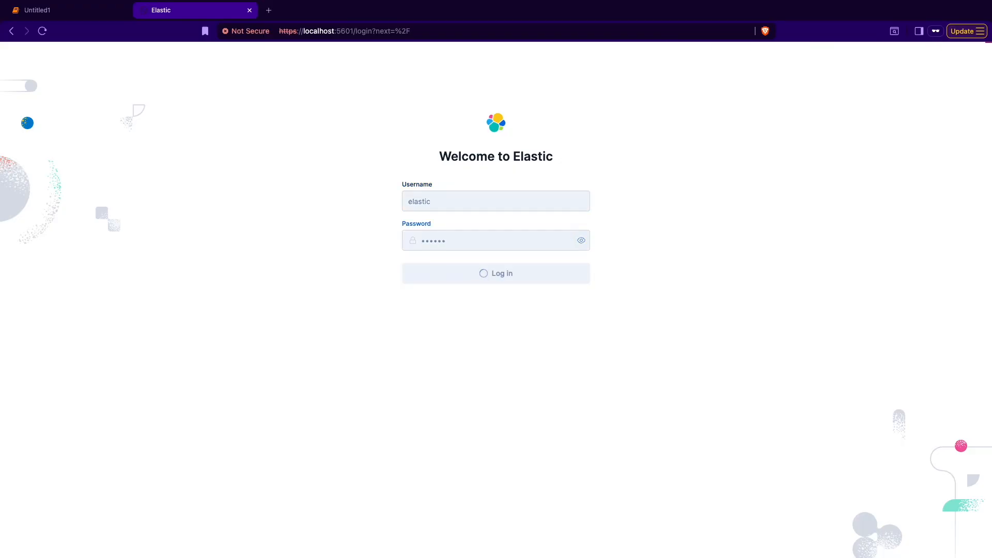
click(495, 273)
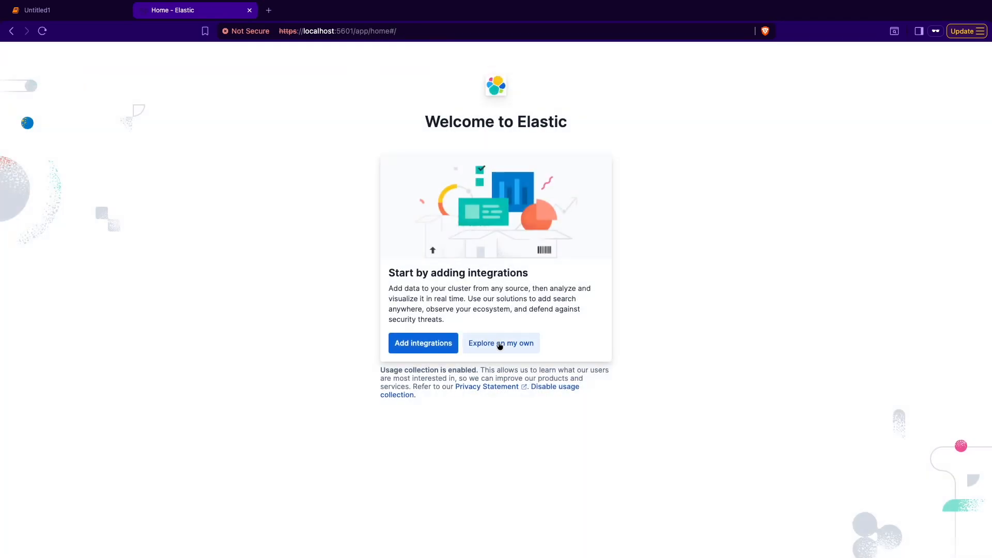
click(500, 343)
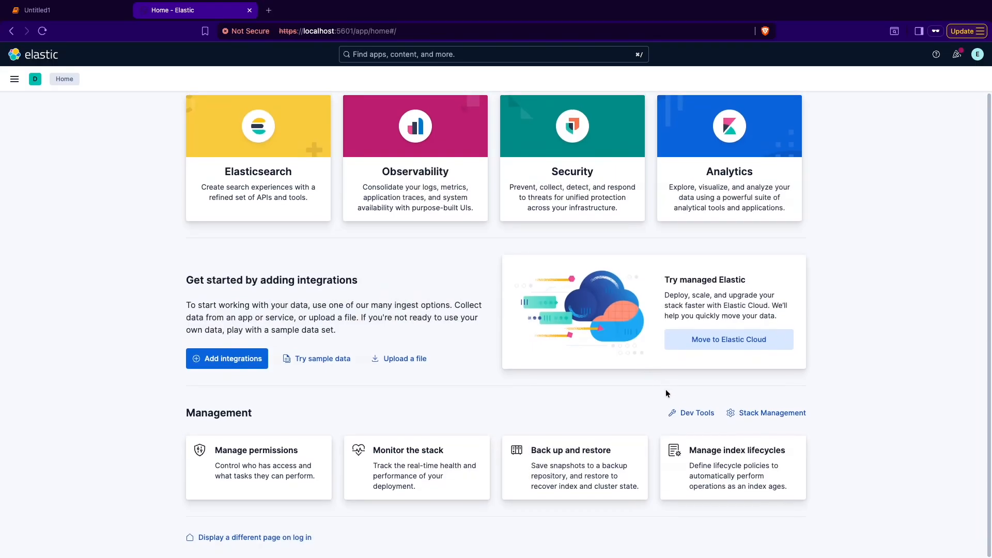
click(696, 413)
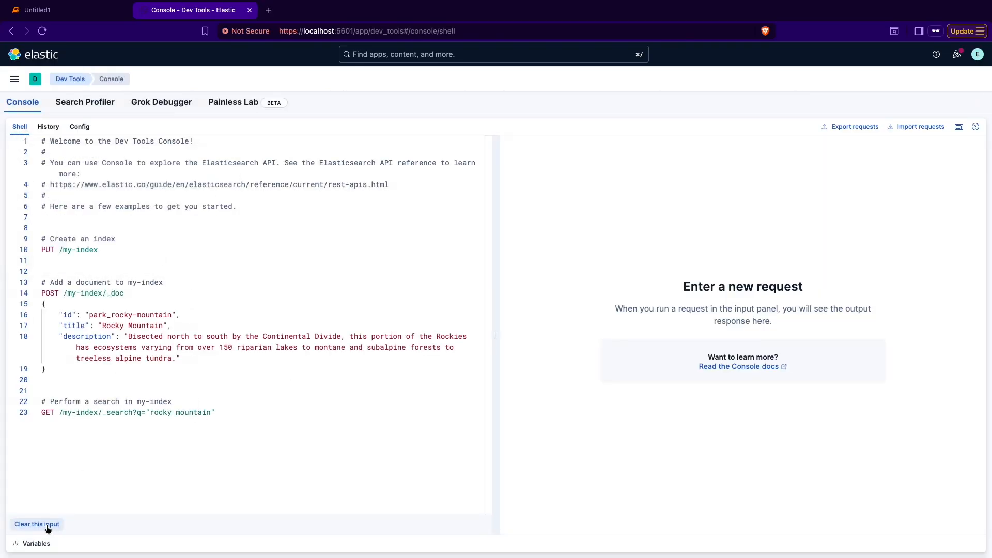
Step: Clear the console, create product_prices with keyword and float mappings, and bulk-load eight products
click(36, 524)
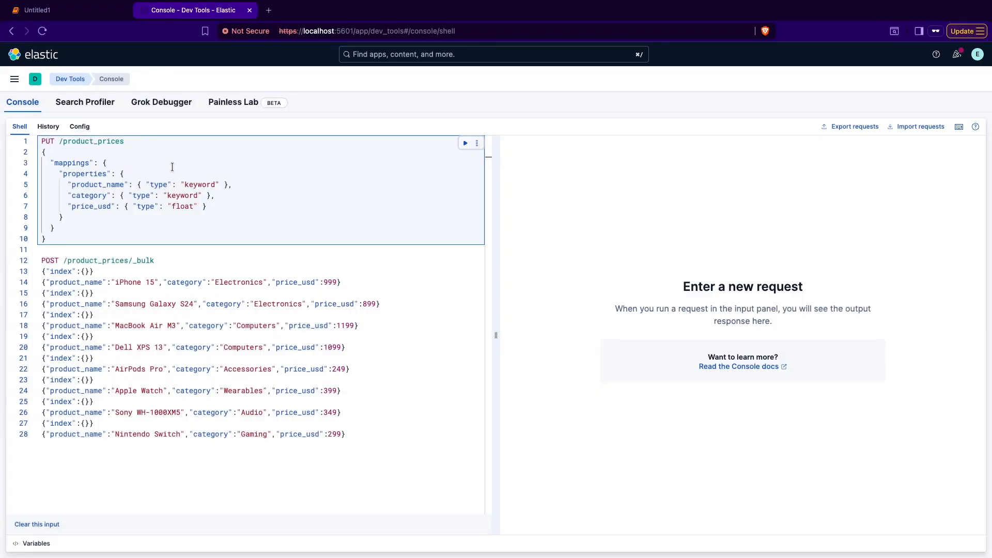
click(465, 143)
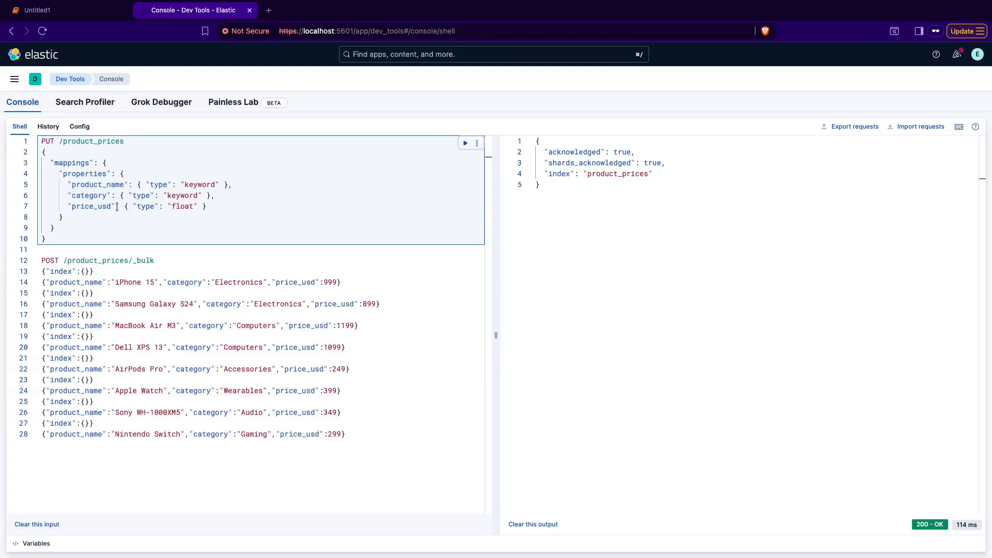
click(230, 312)
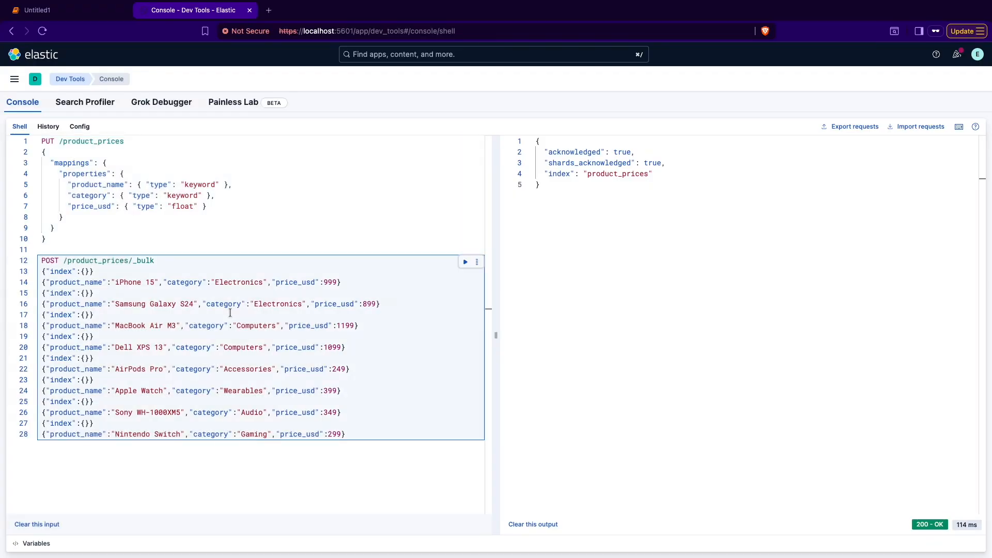
click(465, 262)
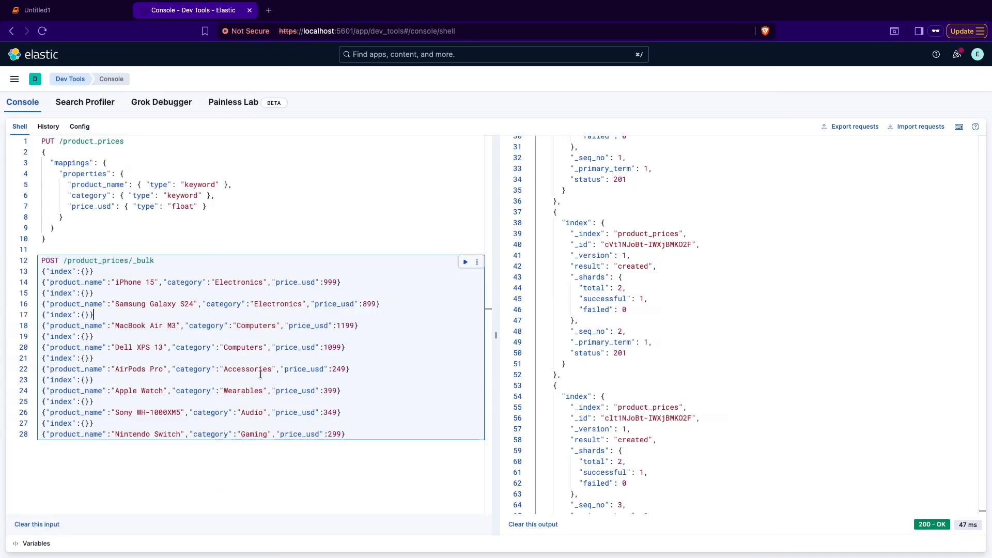
mouse_move(315, 332)
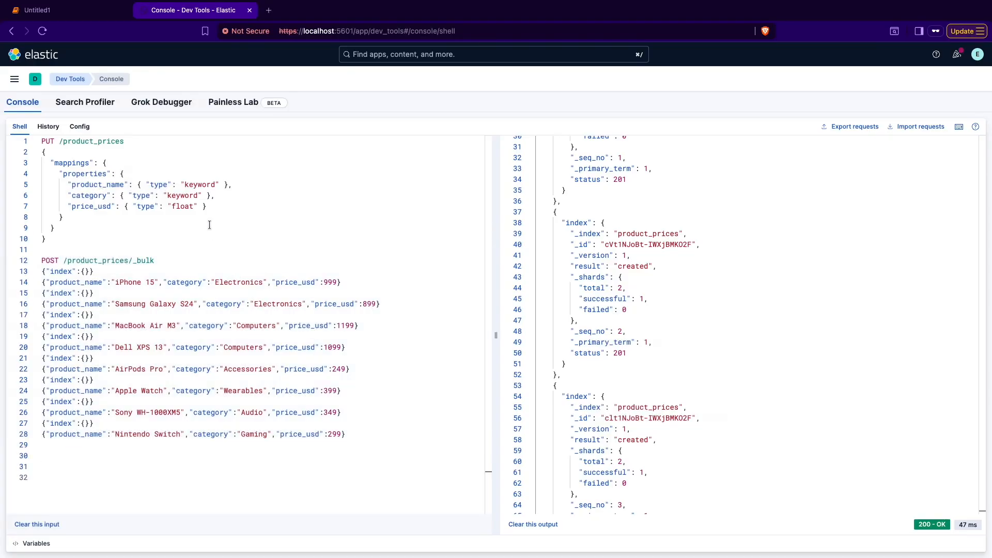
click(63, 11)
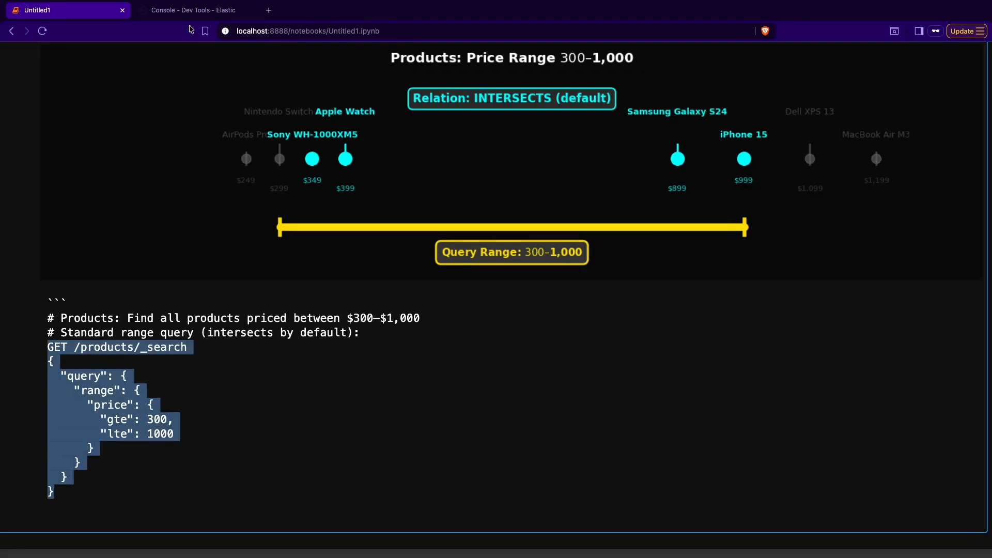
Step: Copy the notebook's GET /products/_search $300–$1,000 range query and return to Kibana
click(192, 10)
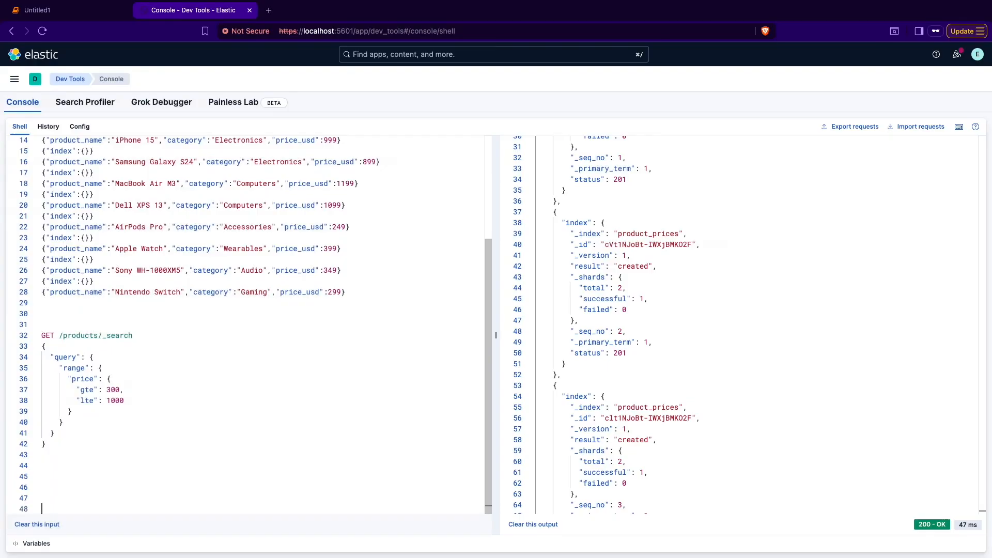
Step: Correct the pasted query to the price_usd field and run it, returning four products
click(465, 336)
text(_price)
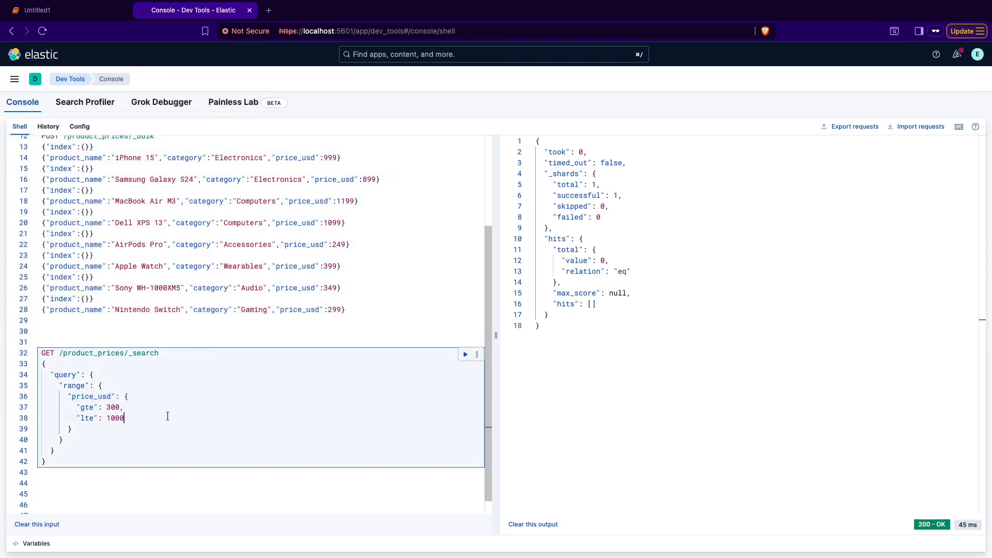
click(465, 354)
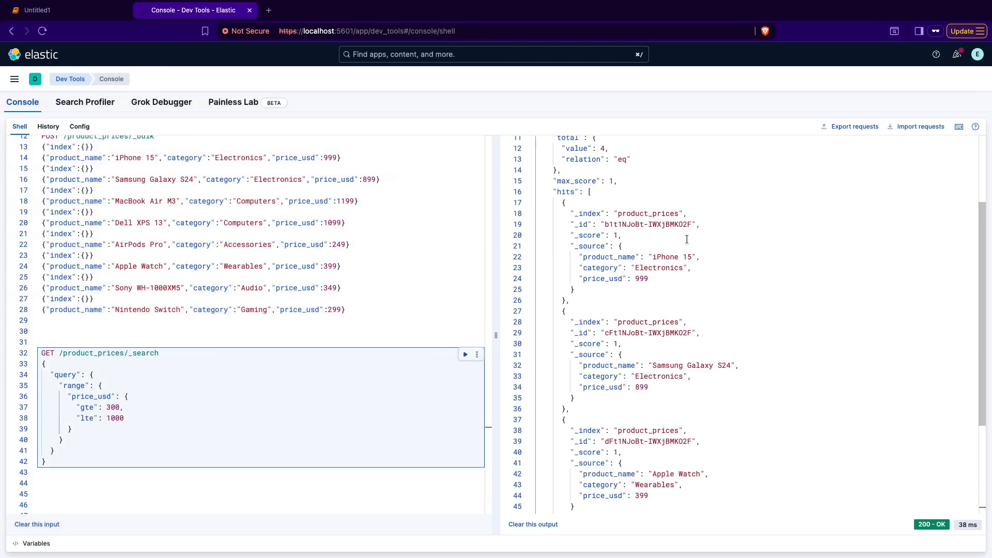
scroll(down, 3)
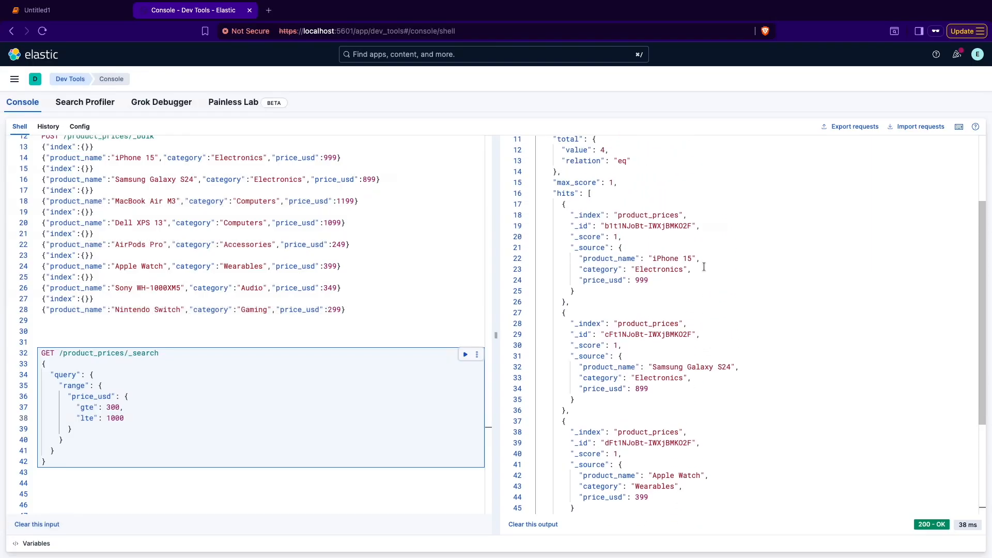
click(51, 10)
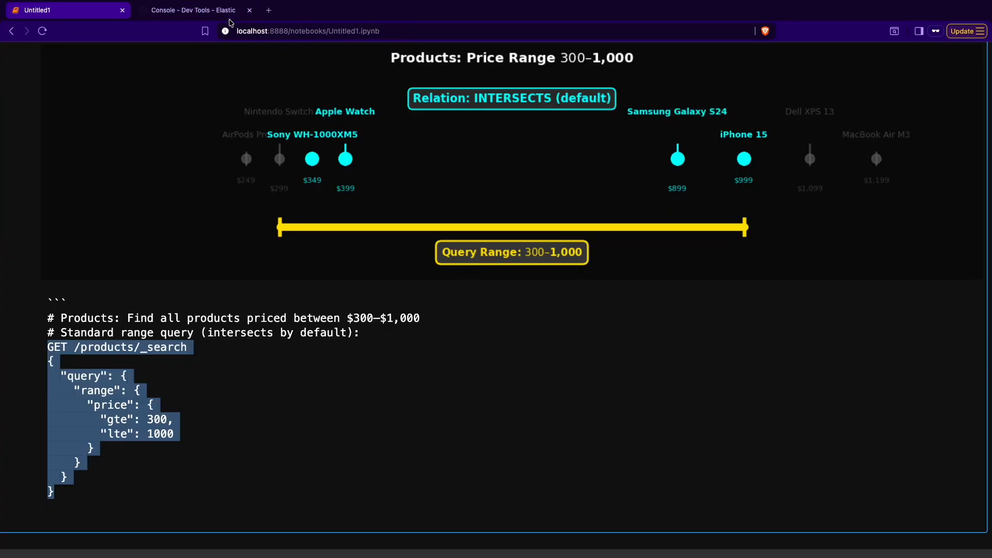
click(193, 11)
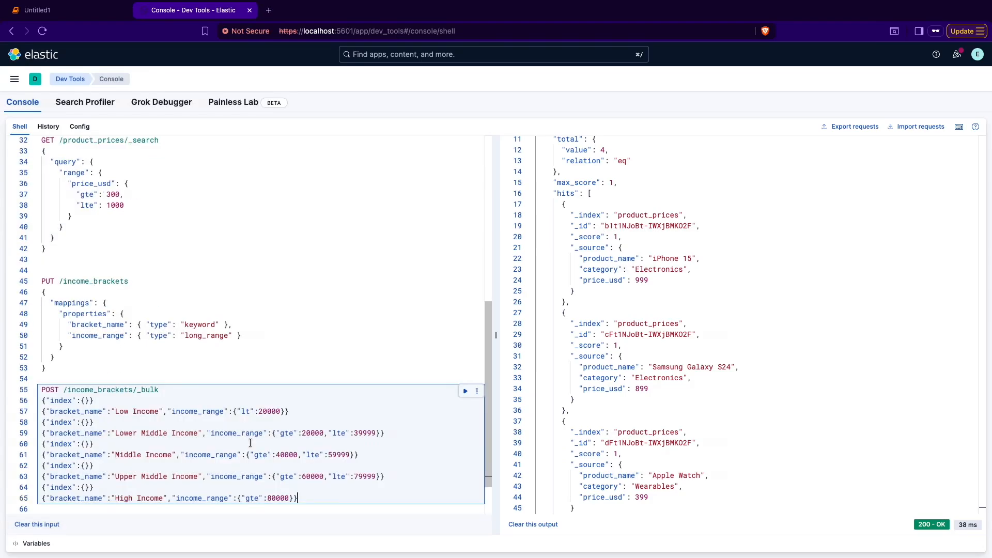
scroll(down, 3)
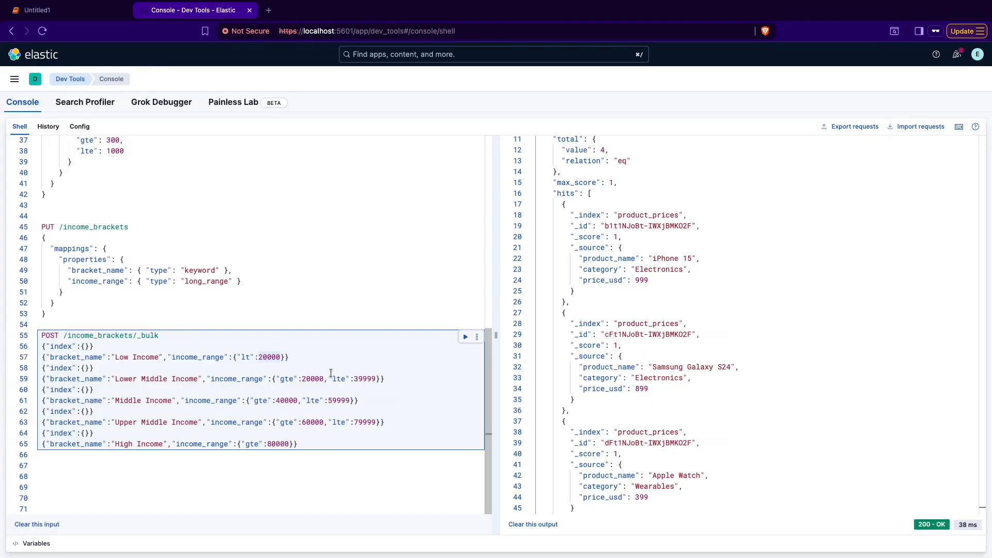
Step: Run the PUT /income_brackets long_range mapping, then the POST _bulk loading five brackets
click(279, 285)
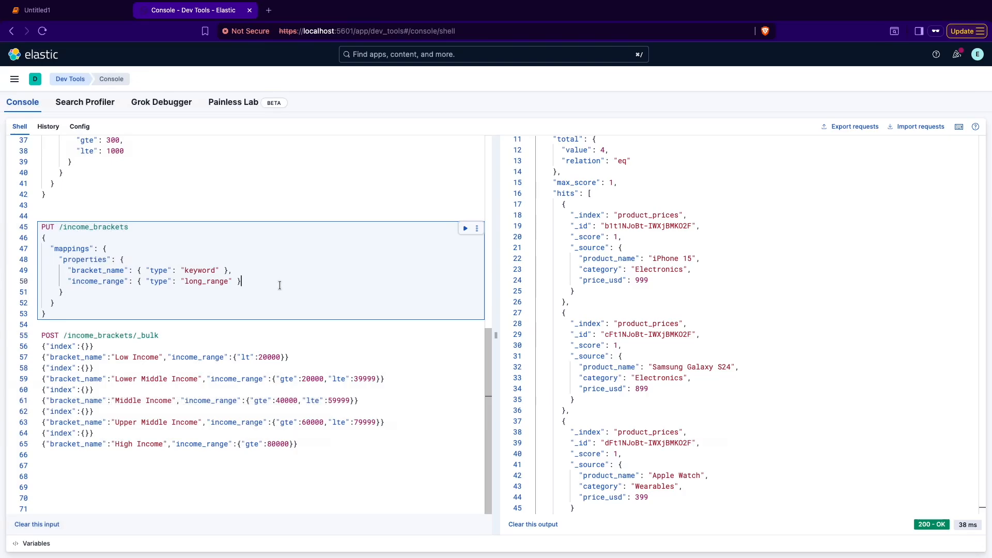
click(465, 229)
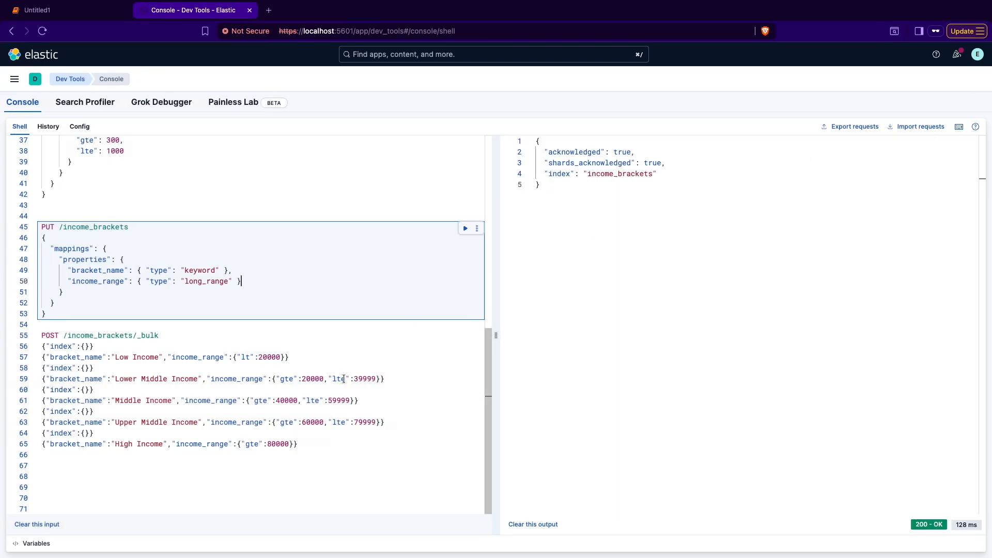
mouse_move(318, 363)
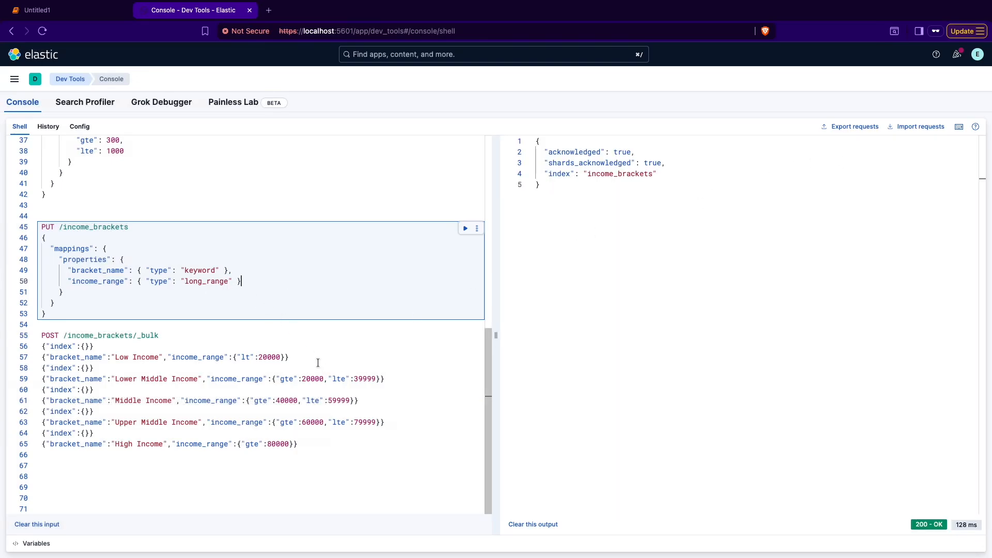
click(290, 357)
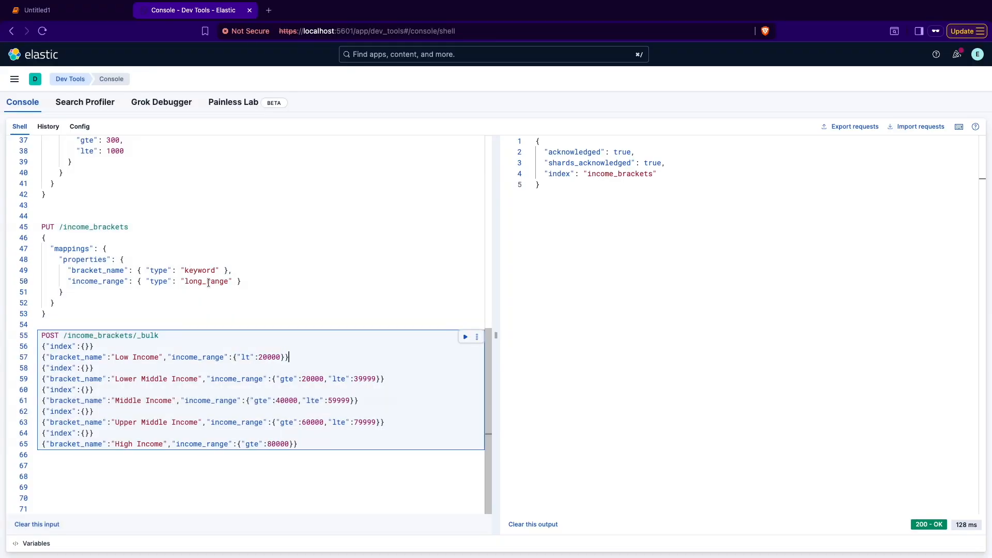
click(465, 336)
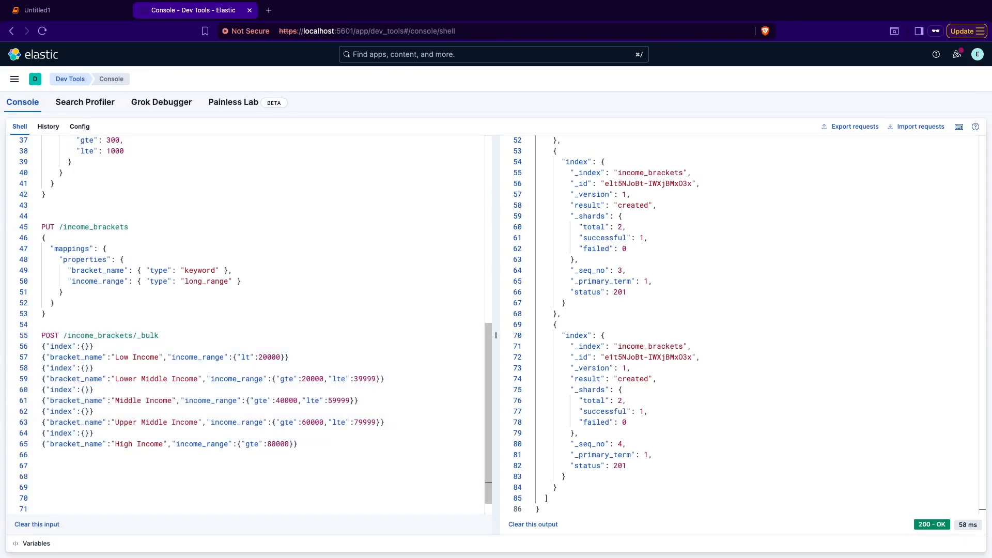
click(63, 11)
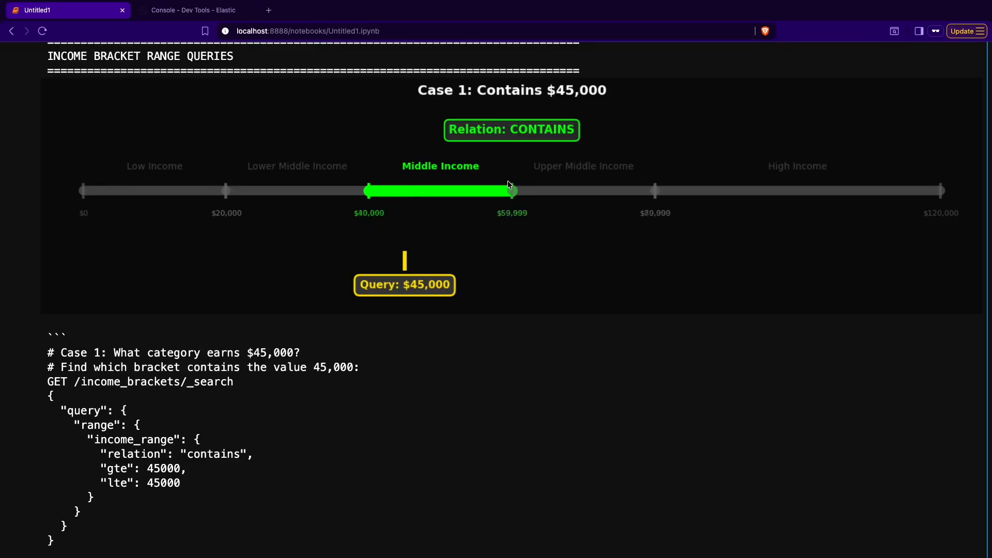
mouse_move(605, 311)
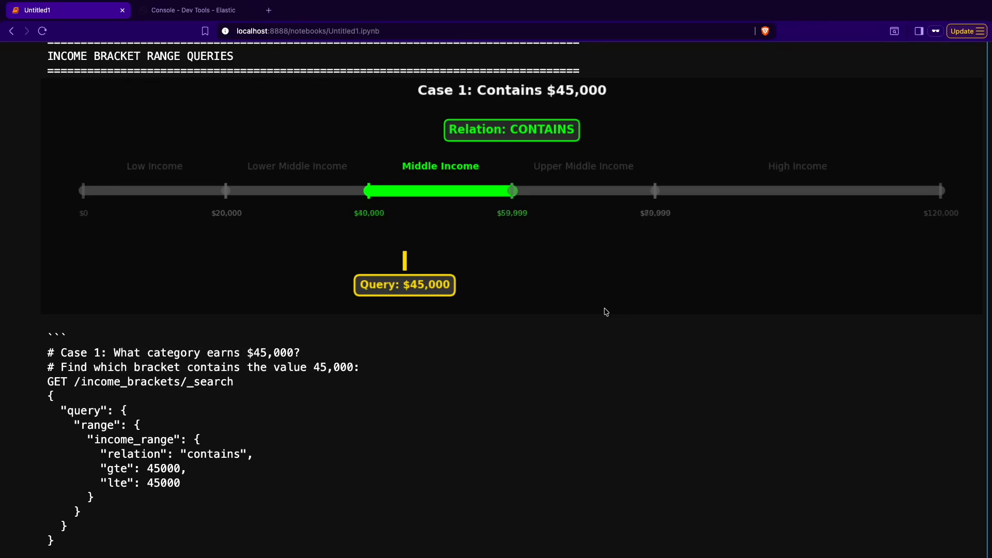
mouse_move(484, 171)
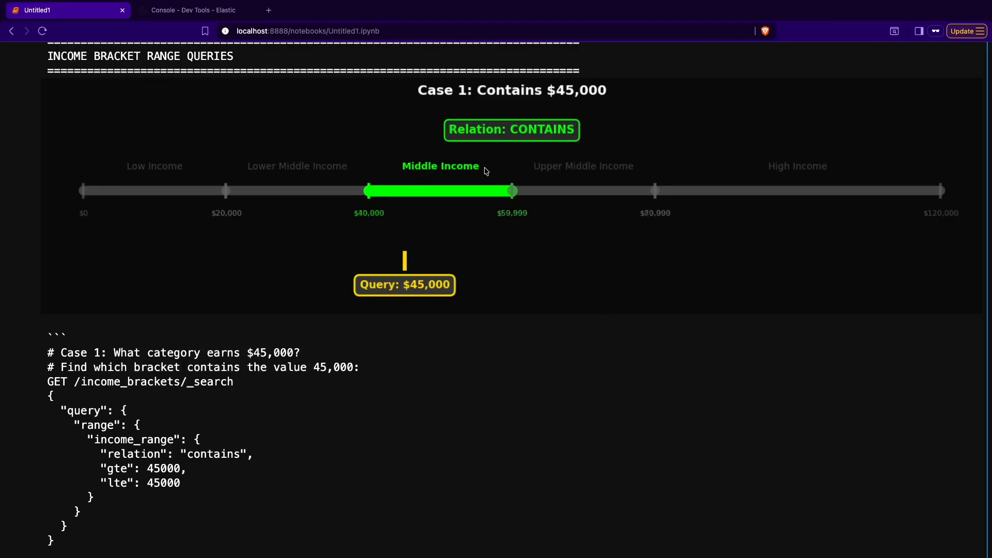
mouse_move(222, 464)
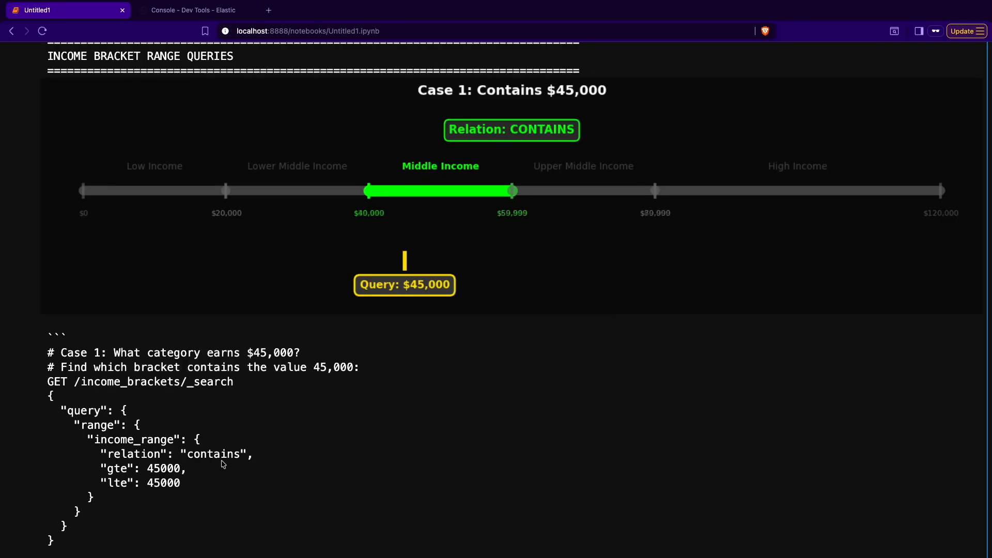
mouse_move(433, 176)
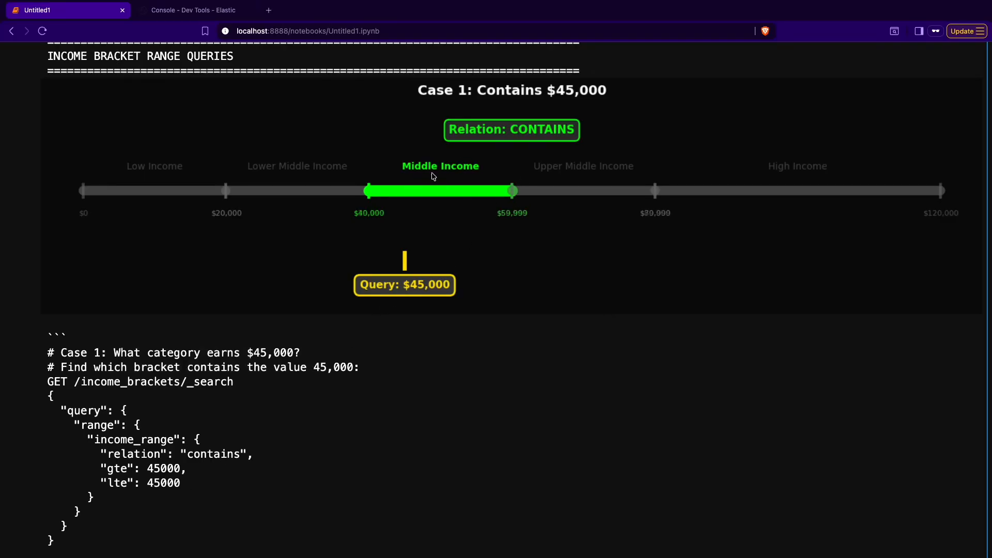
mouse_move(340, 271)
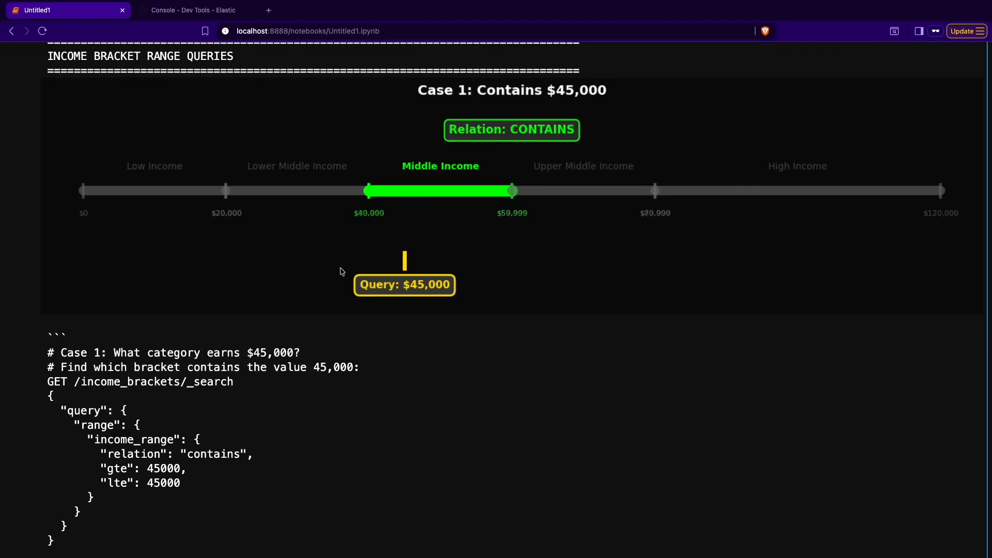
mouse_move(408, 316)
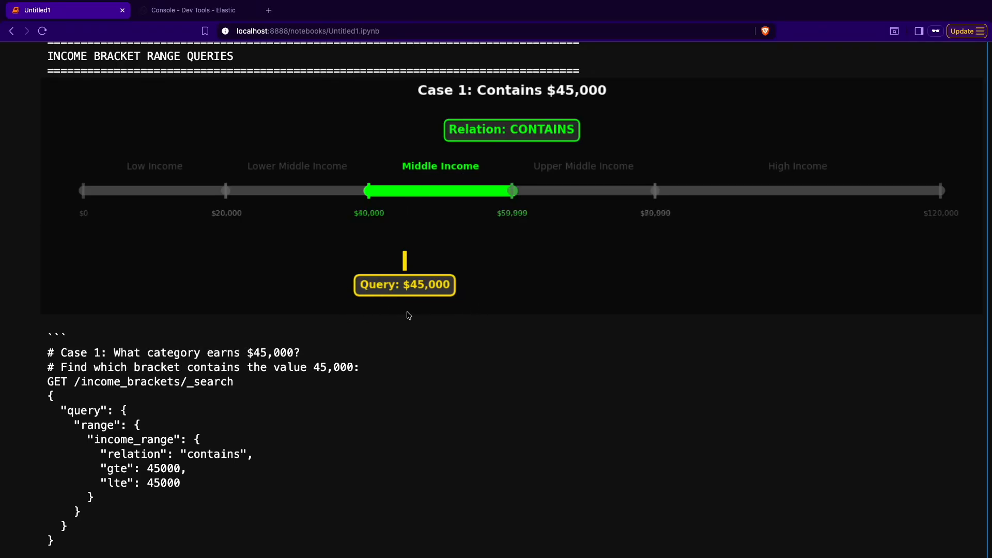
mouse_move(366, 271)
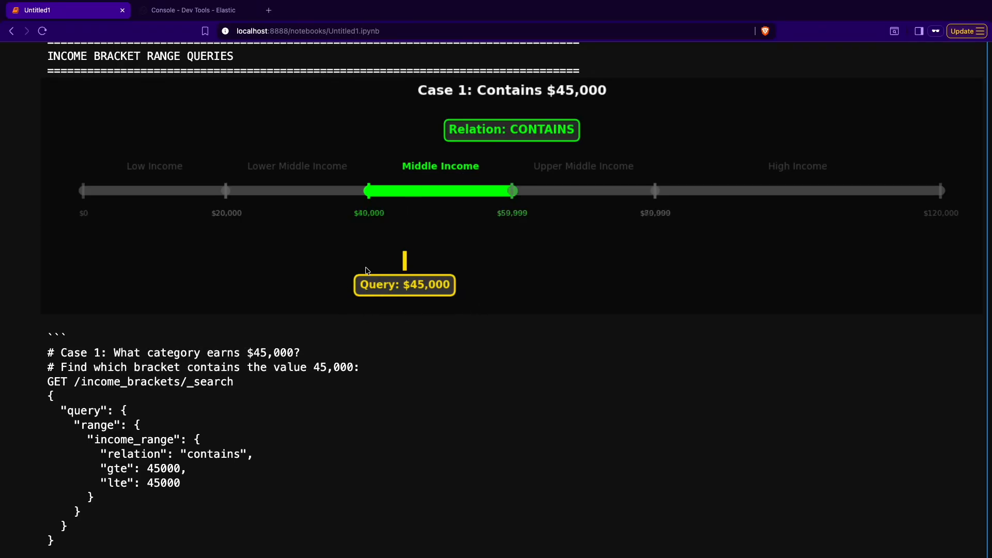
mouse_move(485, 231)
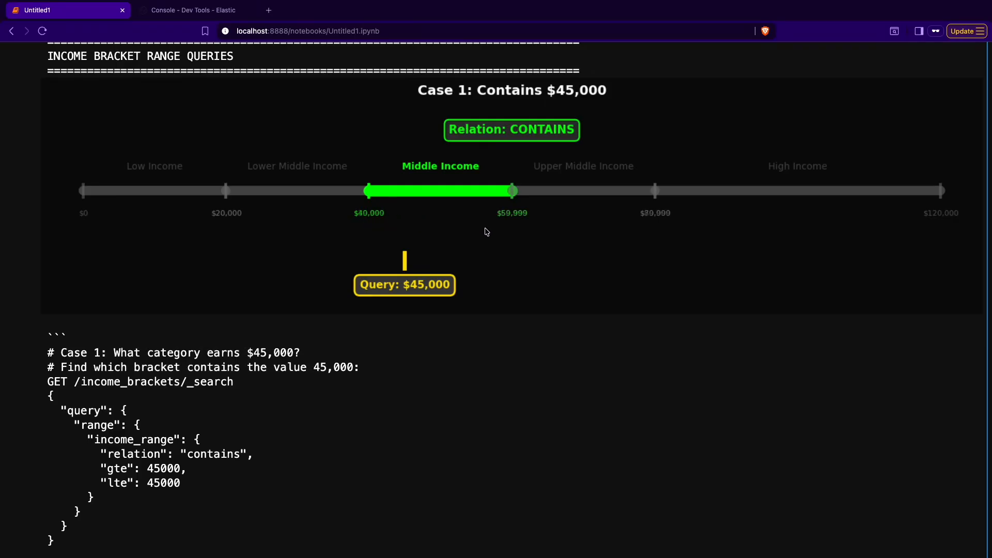
mouse_move(505, 243)
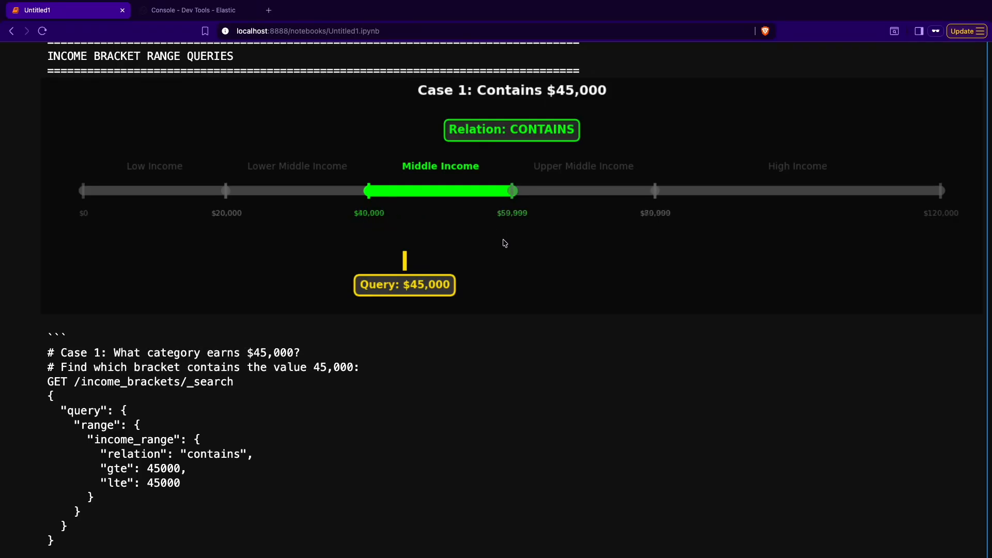
mouse_move(434, 271)
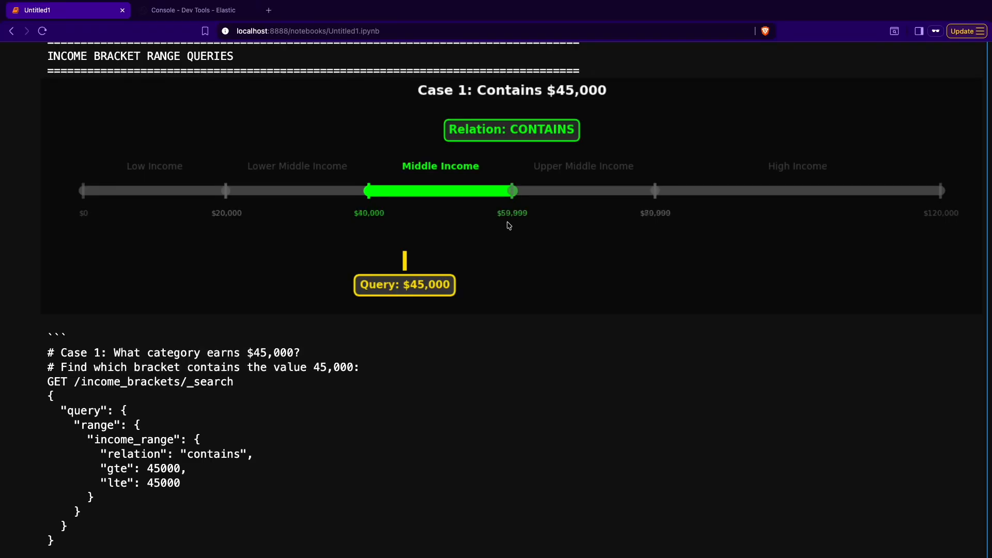
mouse_move(464, 163)
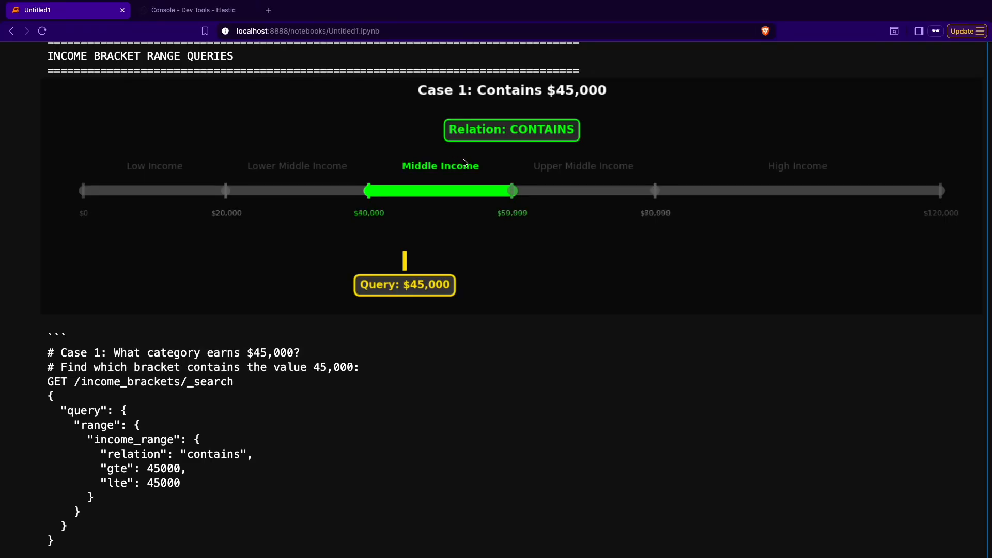
mouse_move(351, 379)
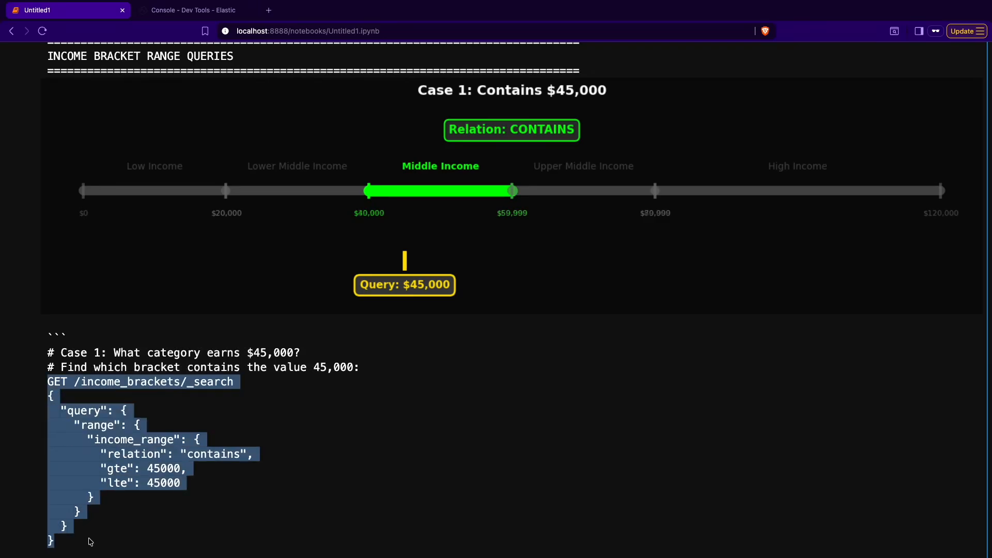
mouse_move(258, 178)
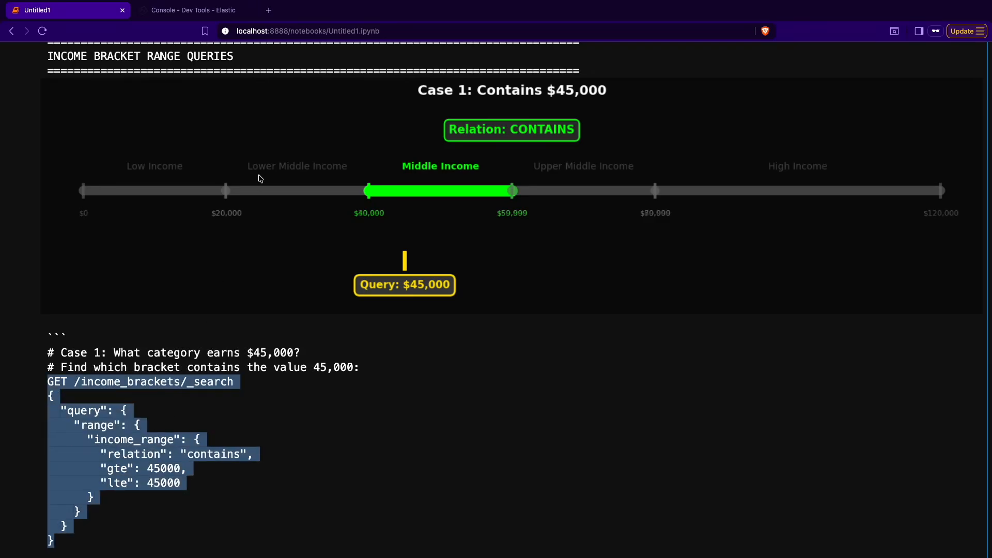
Step: Copy the Case 1 GET /income_brackets/_search contains-$45,000 query and return to Kibana
click(193, 11)
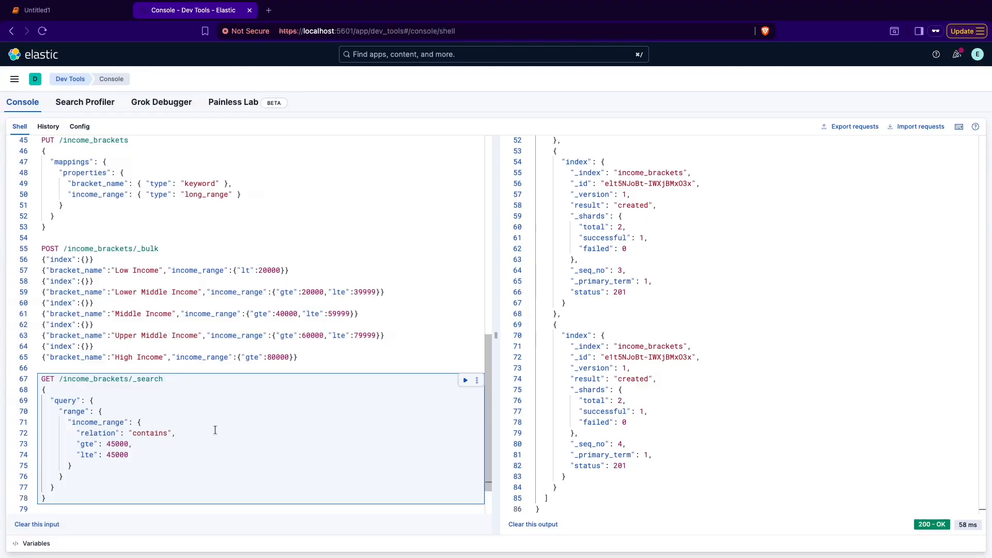
Step: Send the $45,000 contains query on income_brackets, returning only the Middle Income bracket
click(465, 380)
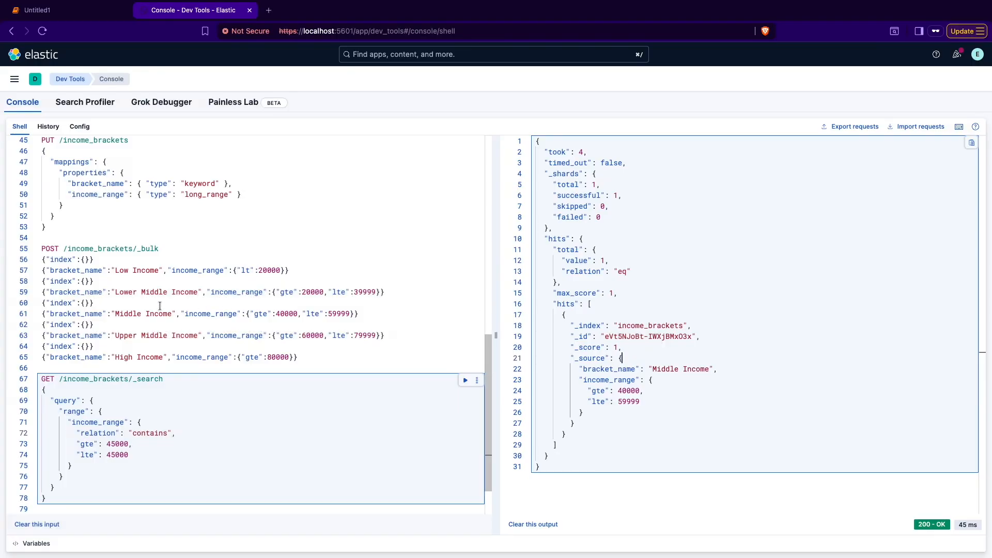
mouse_move(342, 313)
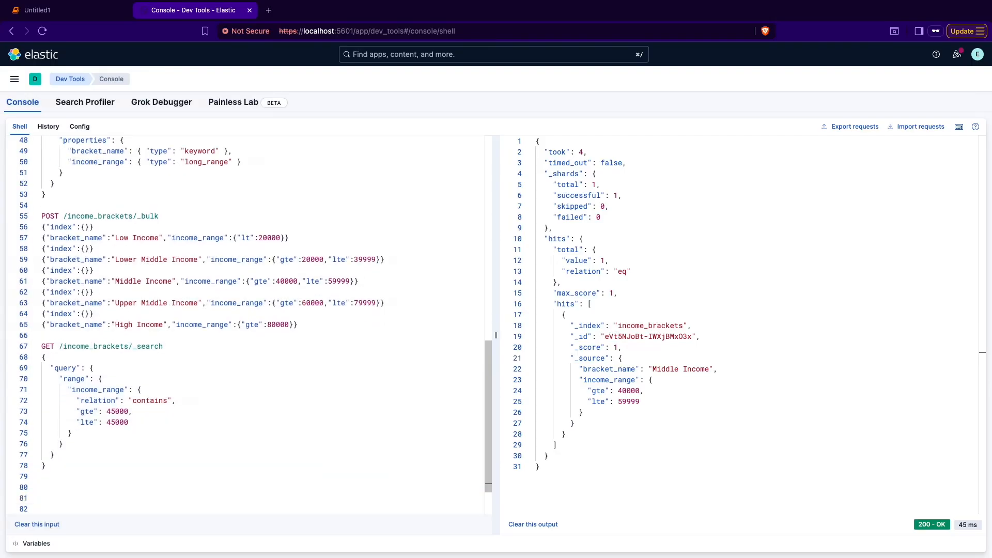
click(63, 10)
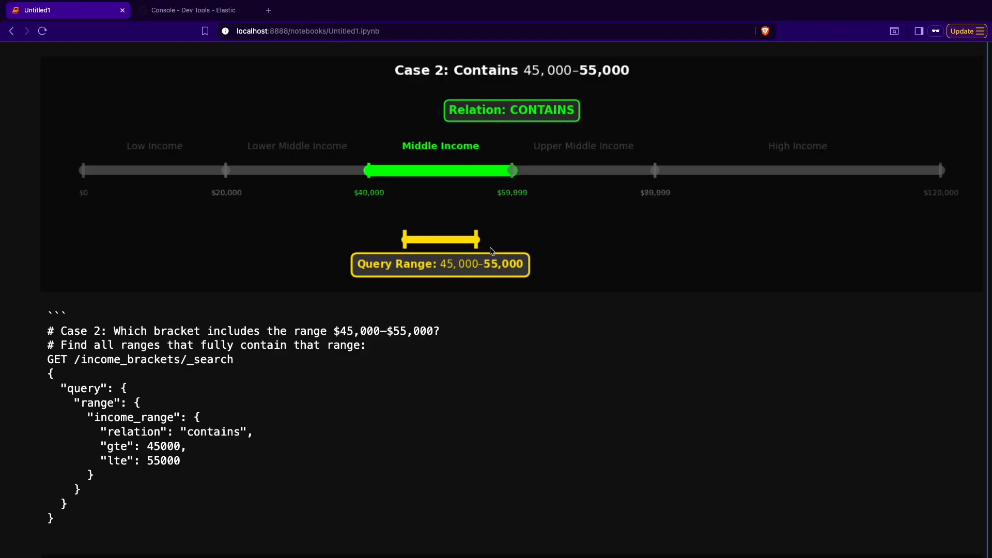
mouse_move(451, 213)
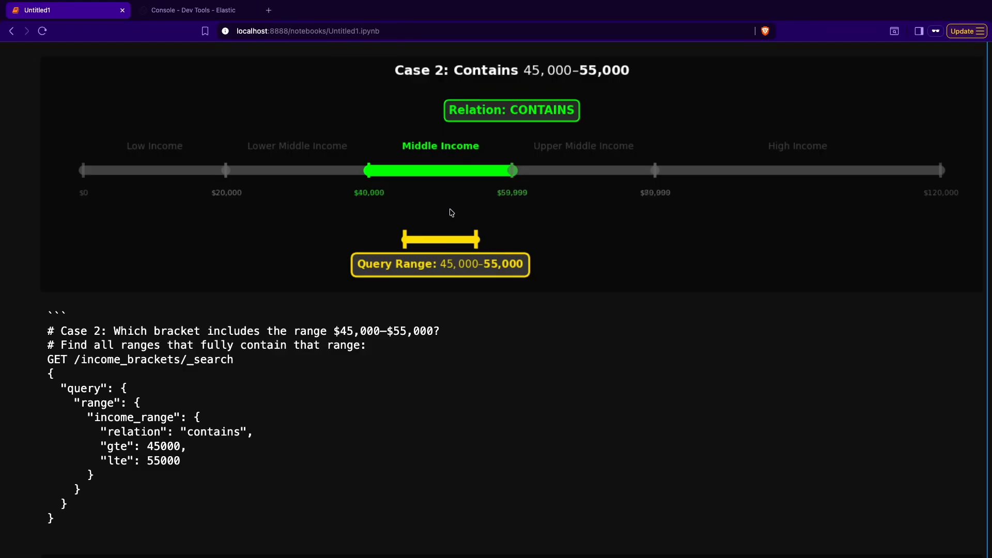
mouse_move(527, 235)
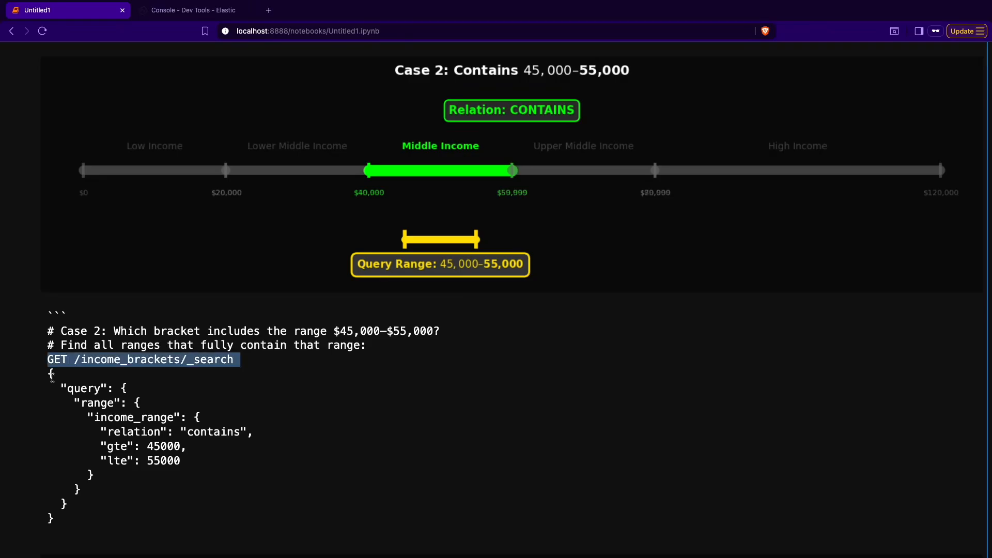
Step: Run the Case 2 $45,000–$55,000 contains query in Kibana, then return to the notebook
click(192, 10)
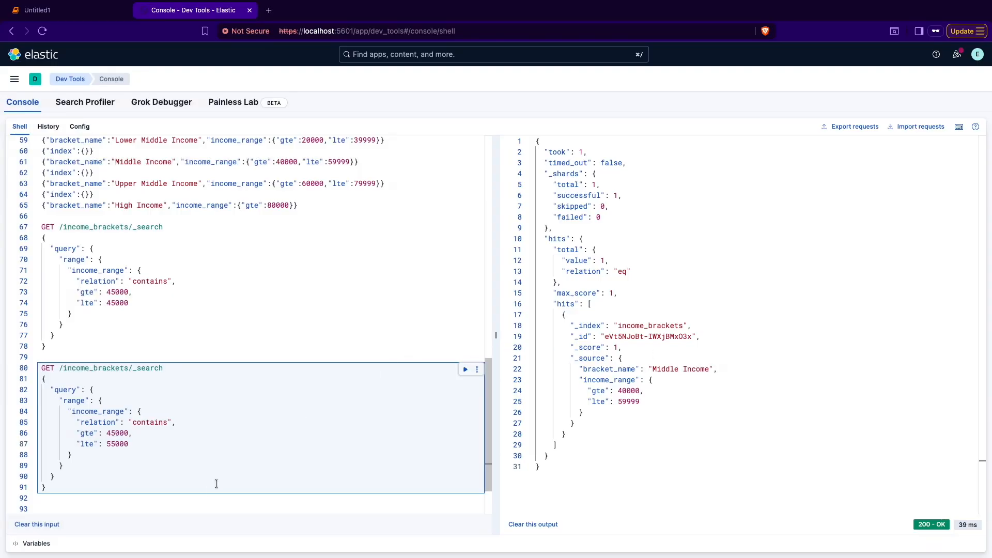
click(60, 10)
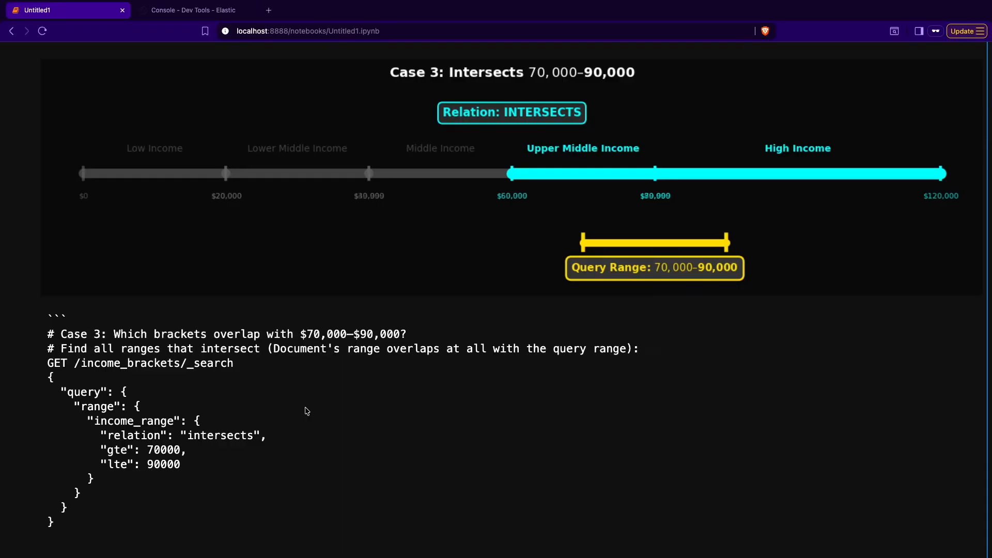
Step: Copy the Case 3 intersects query for $70,000–$90,000 into the Kibana console tab
double_click(221, 435)
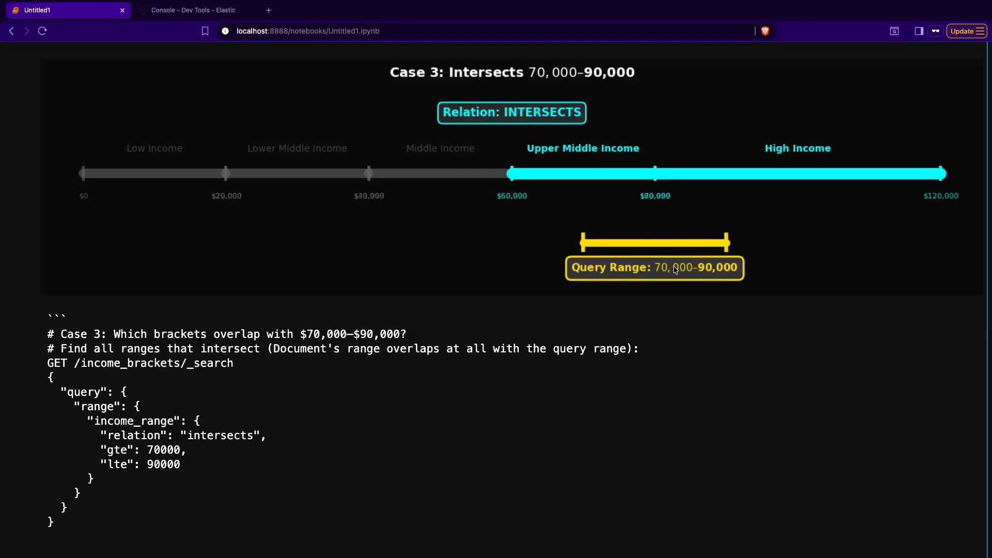
mouse_move(625, 306)
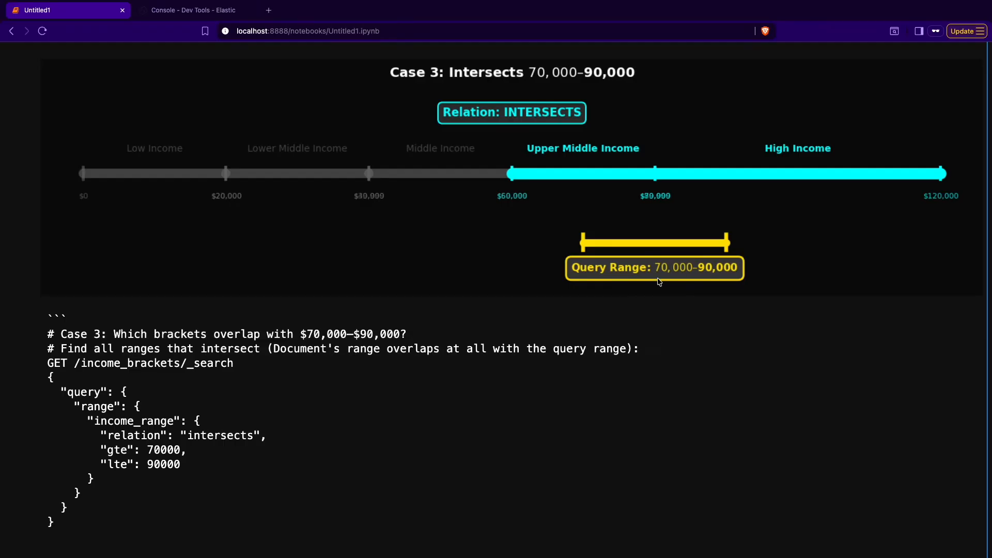
mouse_move(665, 280)
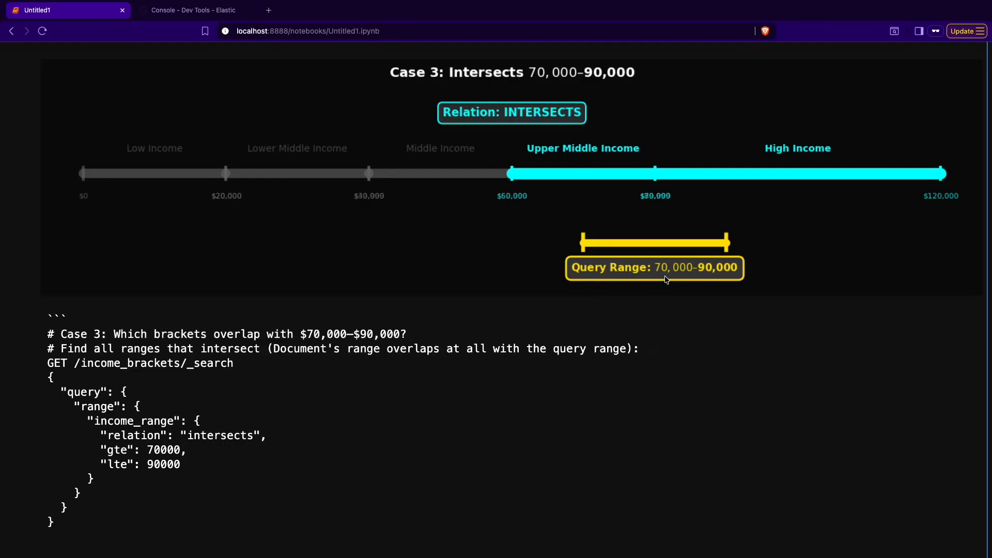
mouse_move(727, 273)
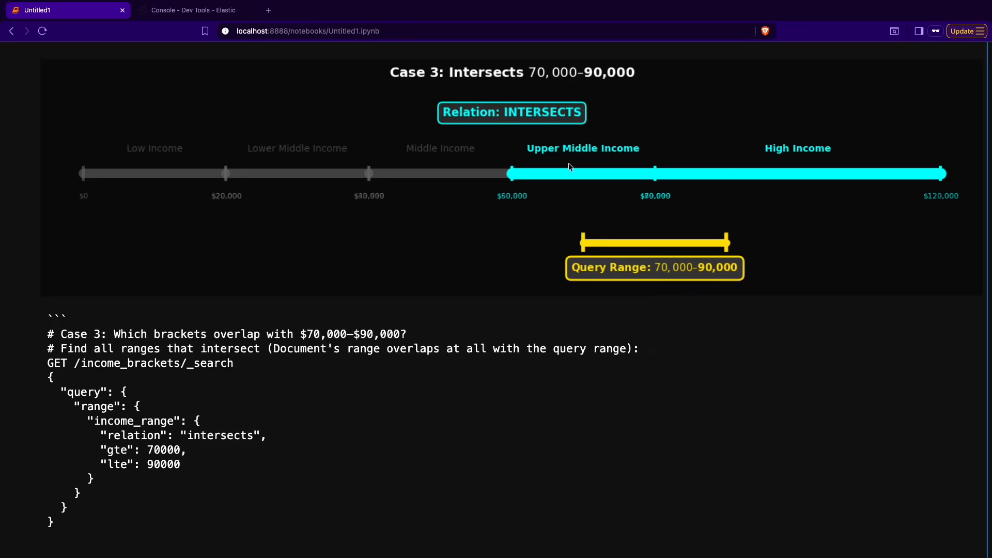
mouse_move(647, 178)
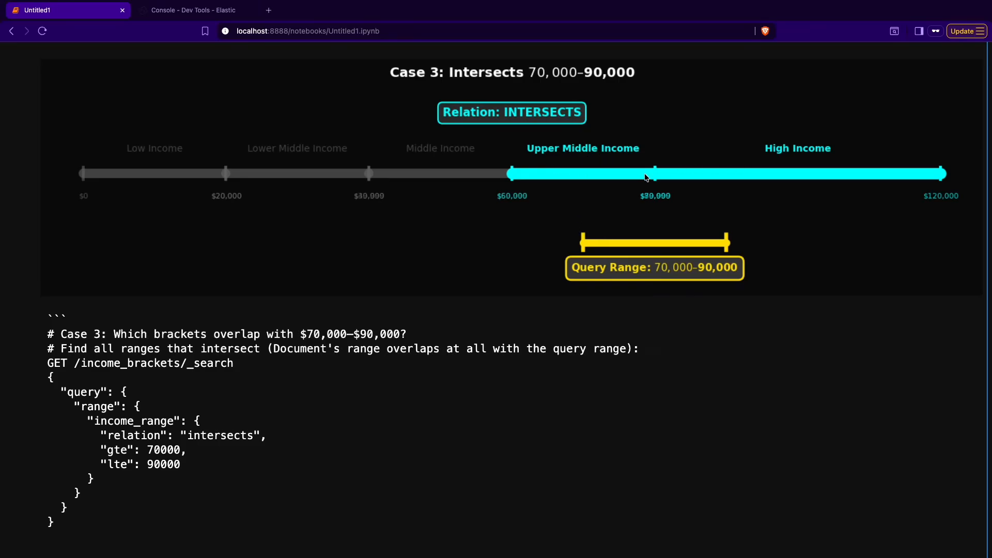
mouse_move(621, 230)
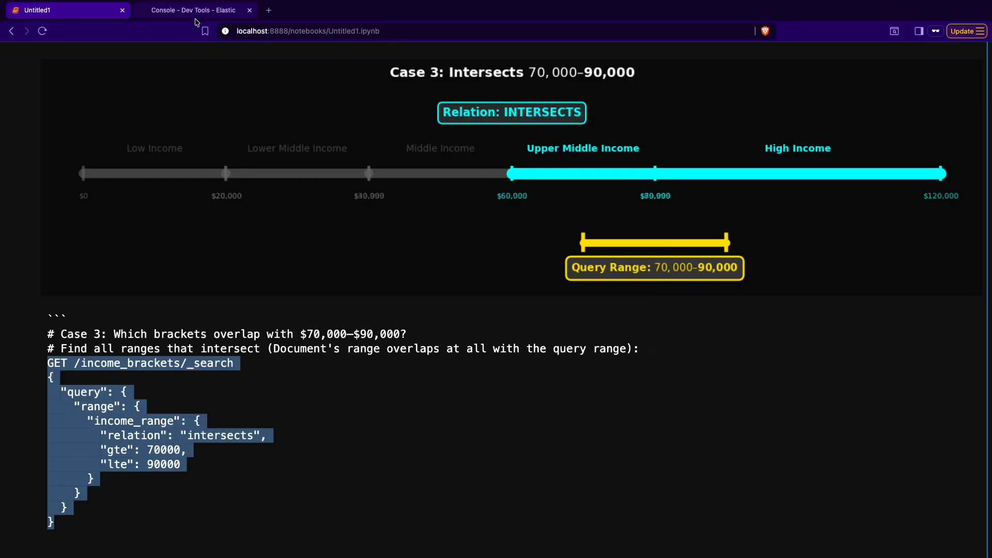
click(194, 11)
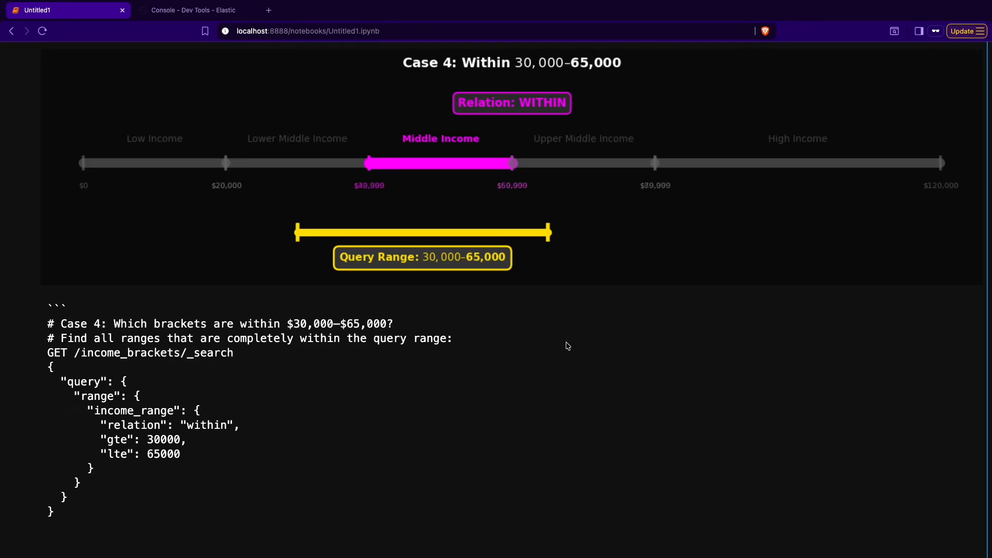
mouse_move(455, 316)
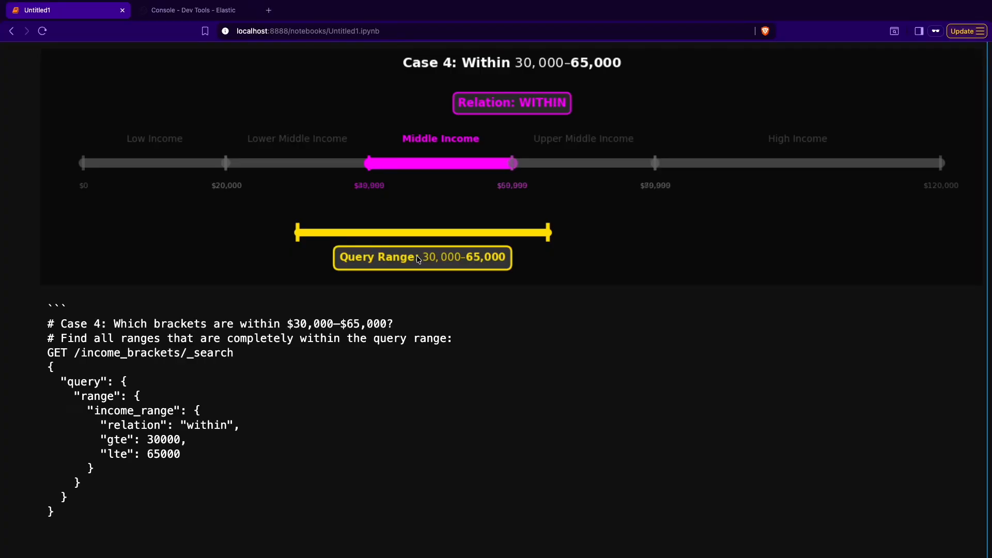
mouse_move(488, 323)
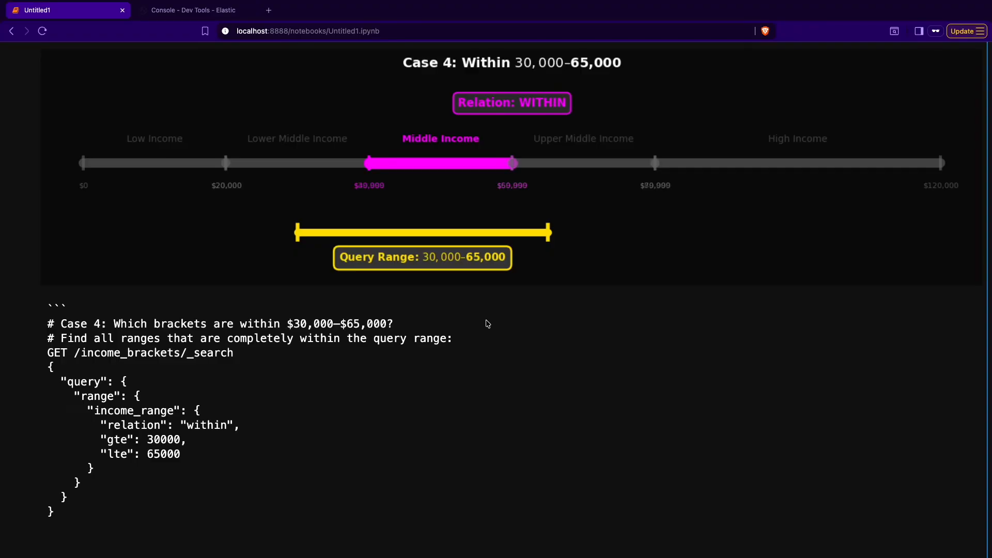
mouse_move(557, 233)
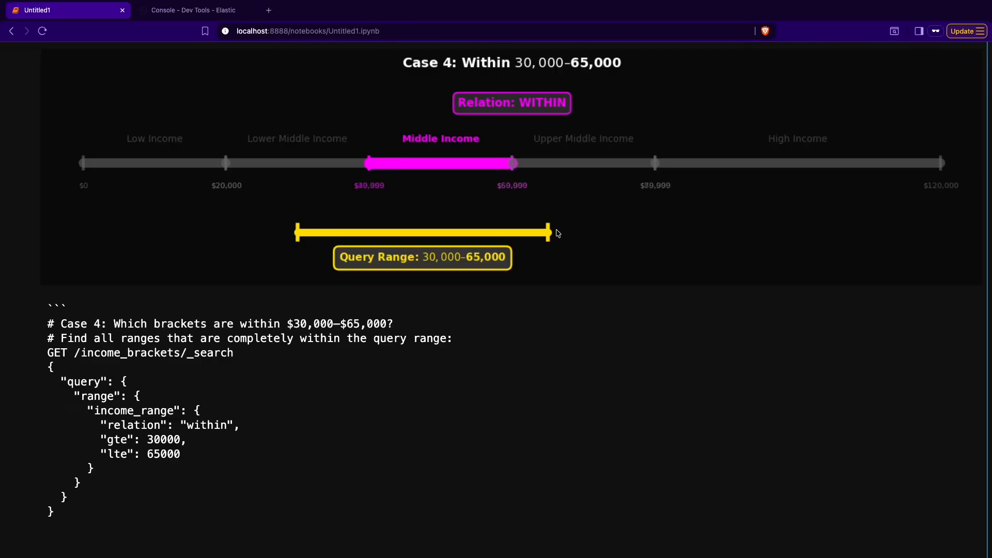
mouse_move(476, 248)
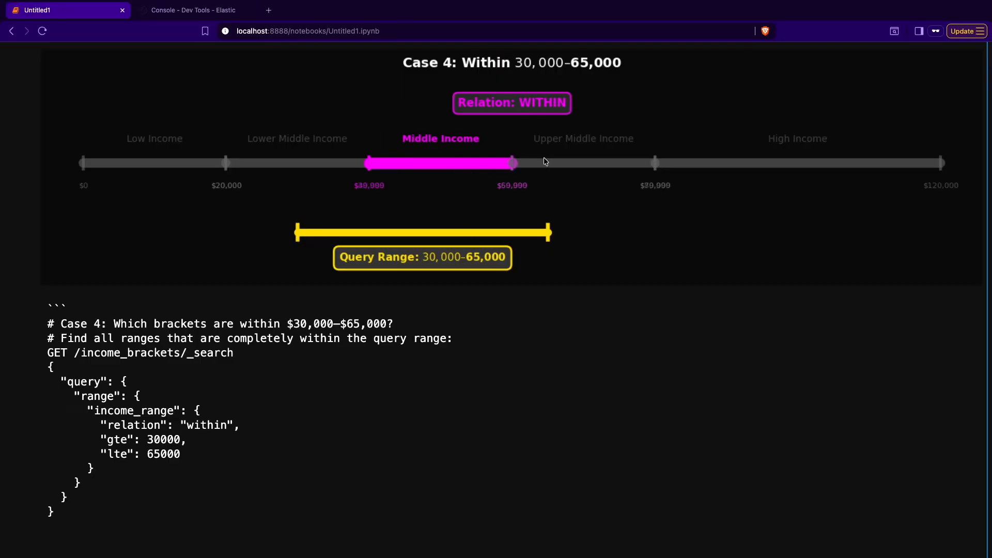
mouse_move(616, 197)
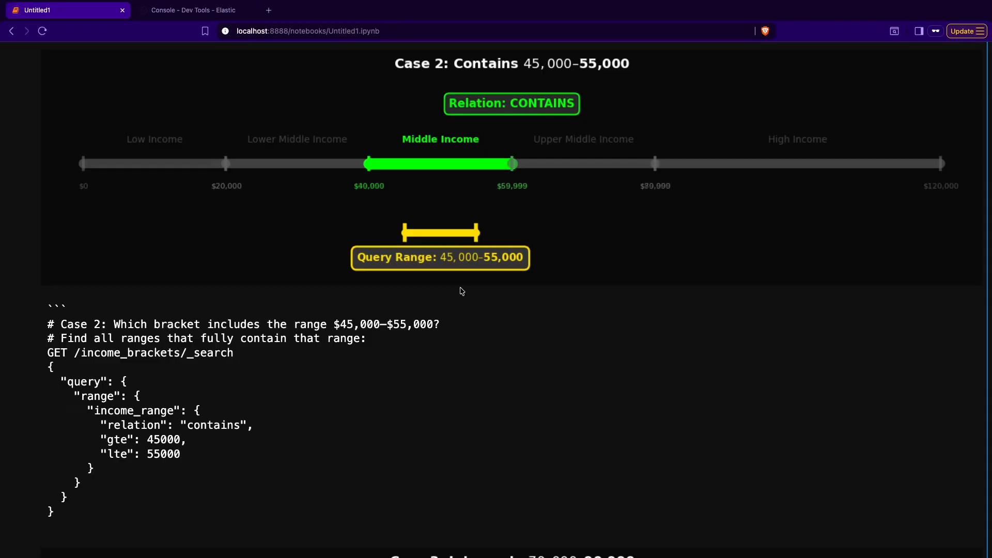
mouse_move(471, 189)
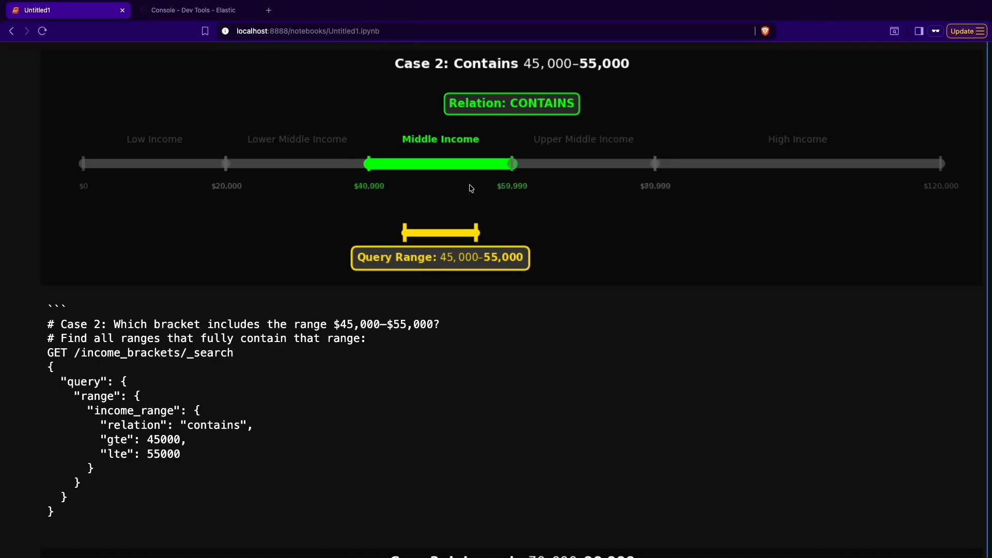
Step: Run the Case 4 within $30,000–$65,000 query in Kibana, getting only Middle Income, then return
scroll(down, 3)
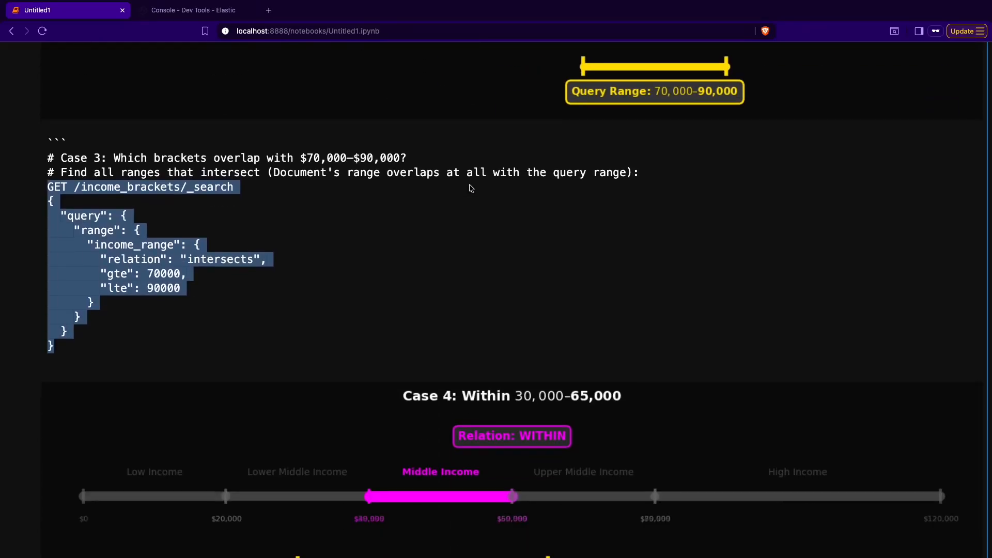
scroll(down, 3)
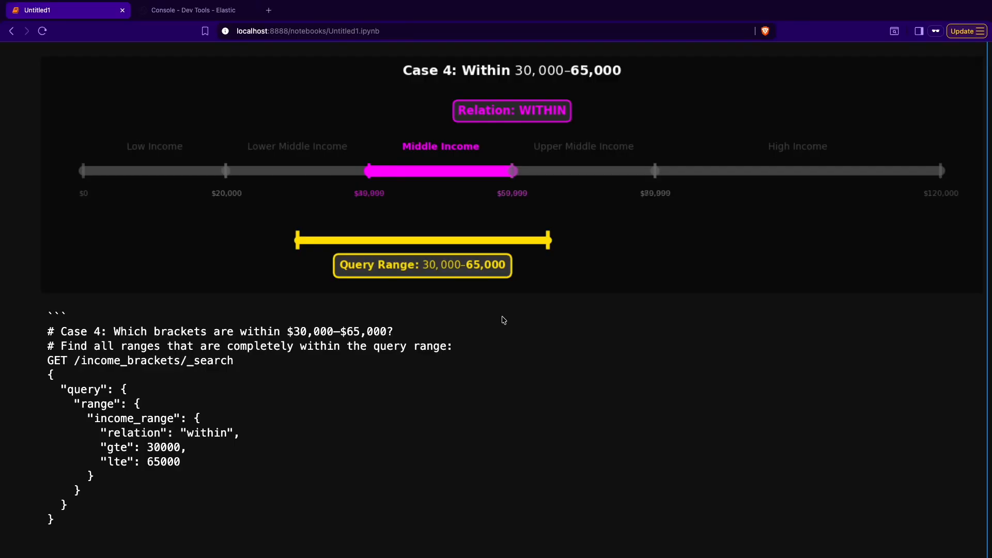
mouse_move(466, 313)
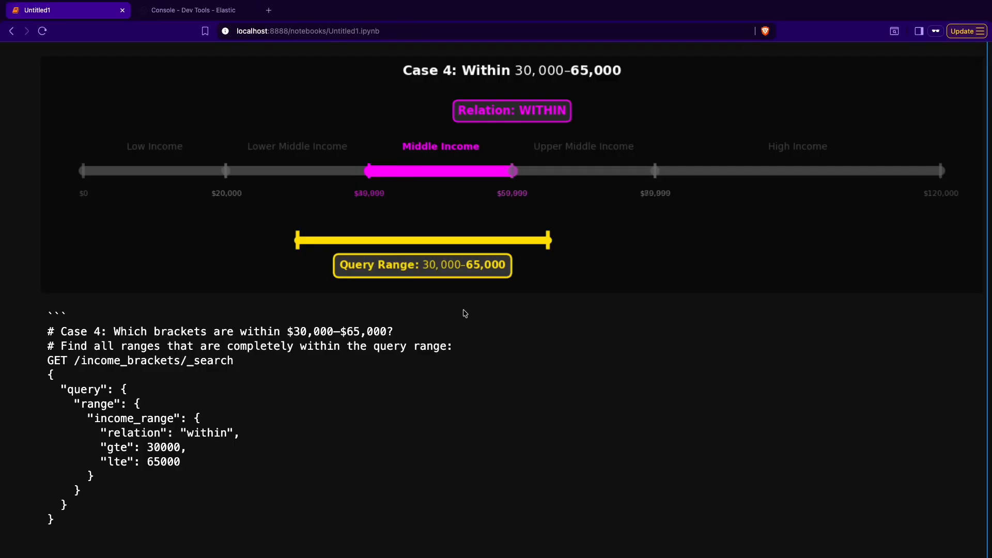
mouse_move(467, 192)
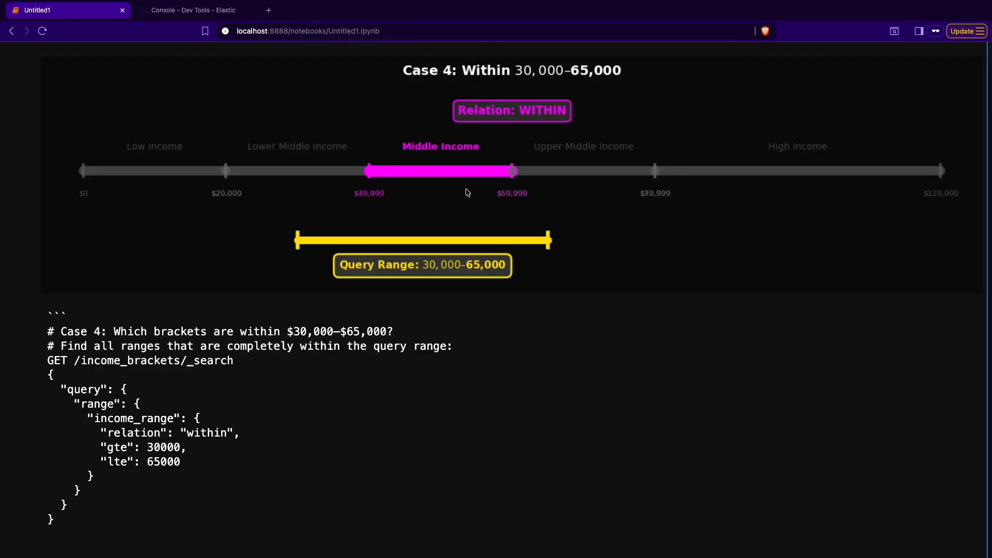
mouse_move(444, 204)
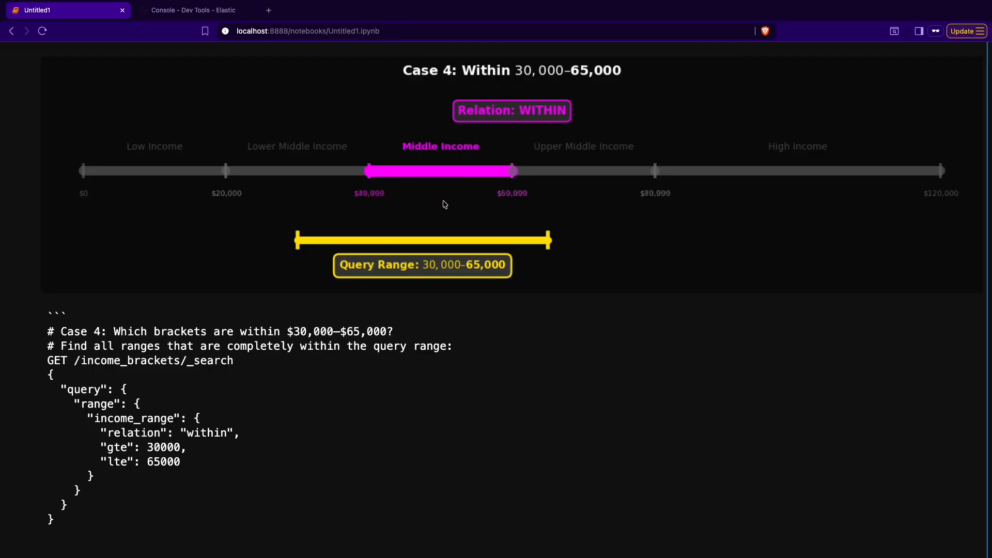
mouse_move(462, 168)
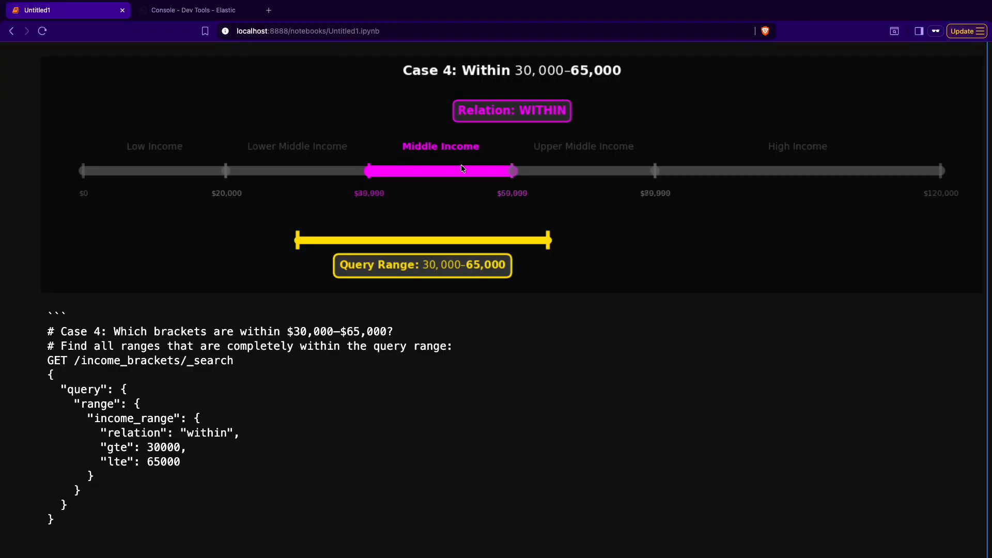
mouse_move(466, 316)
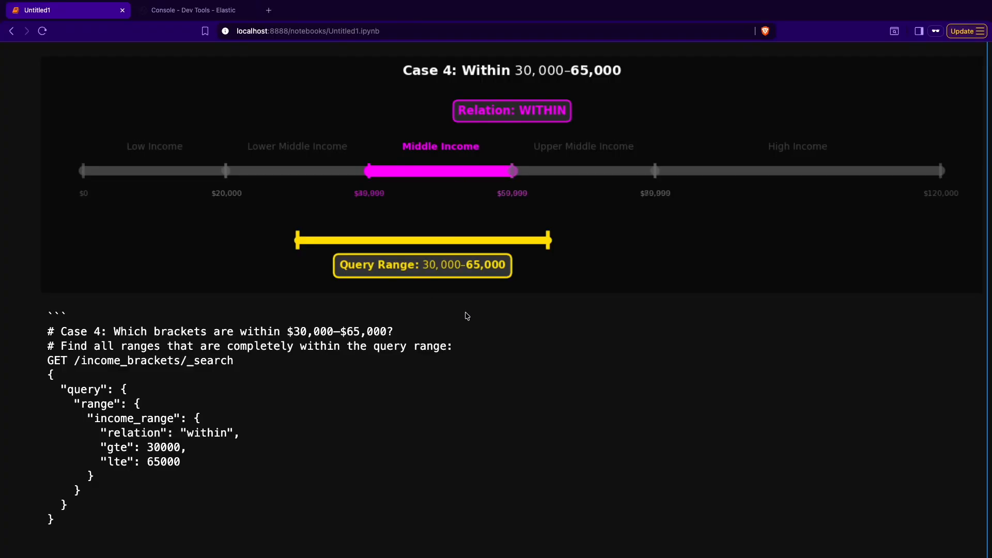
mouse_move(434, 187)
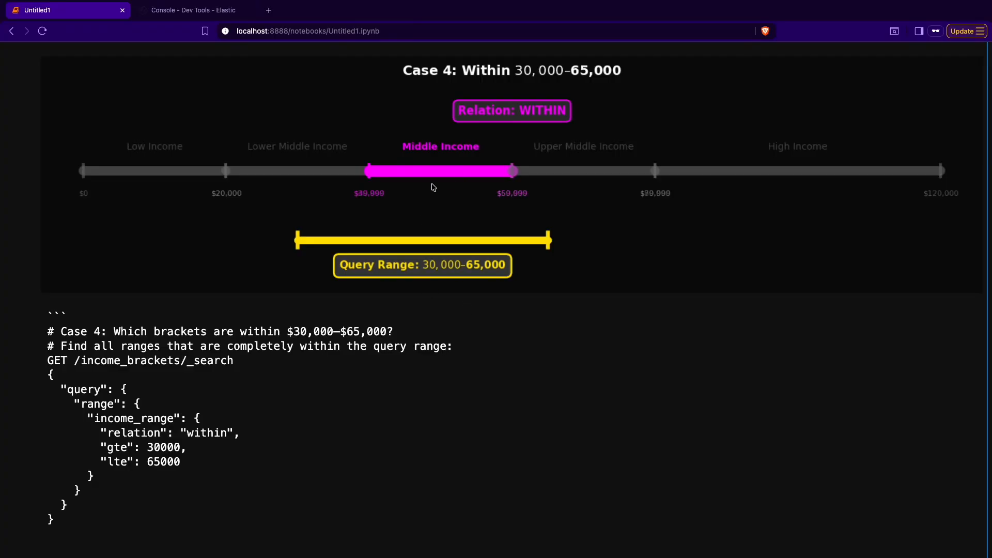
mouse_move(438, 183)
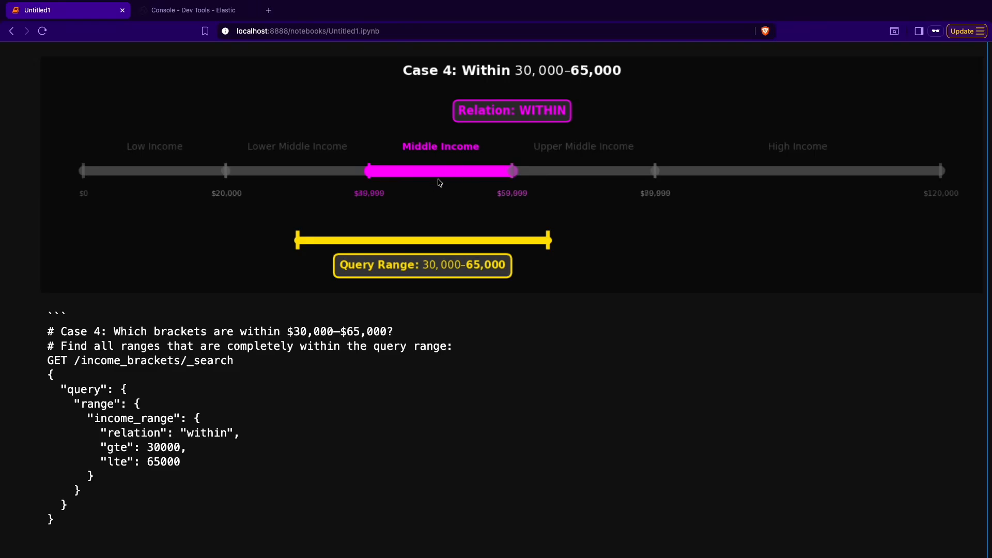
mouse_move(45, 361)
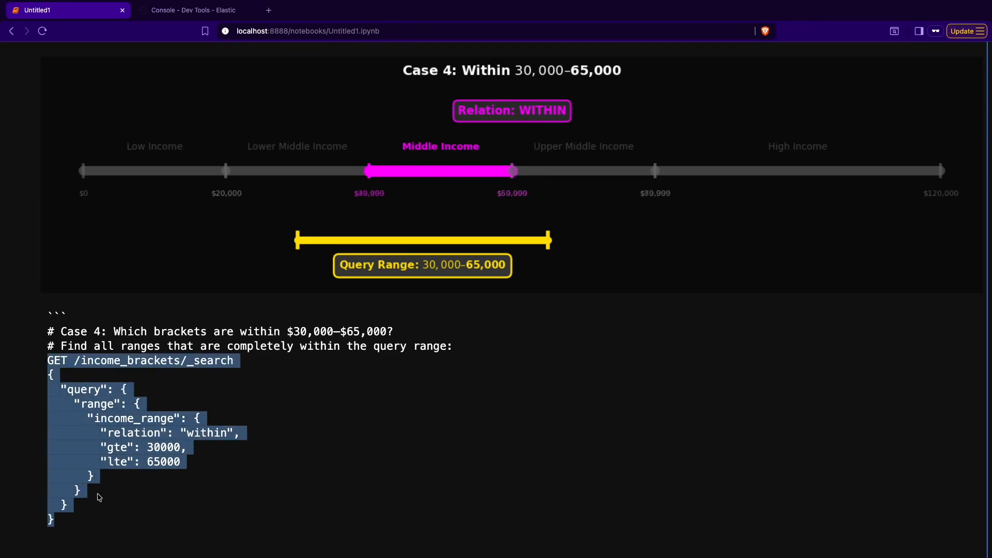
click(192, 11)
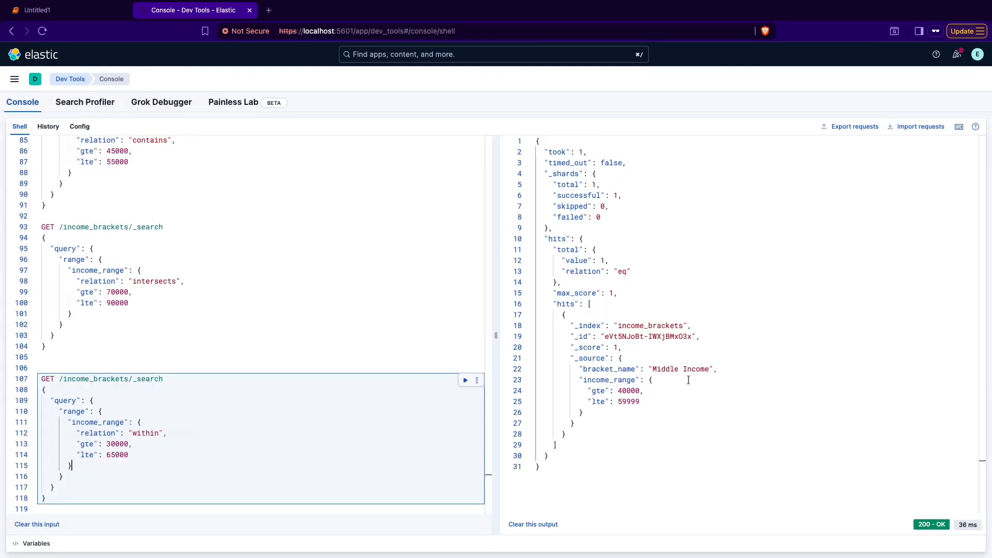
click(51, 10)
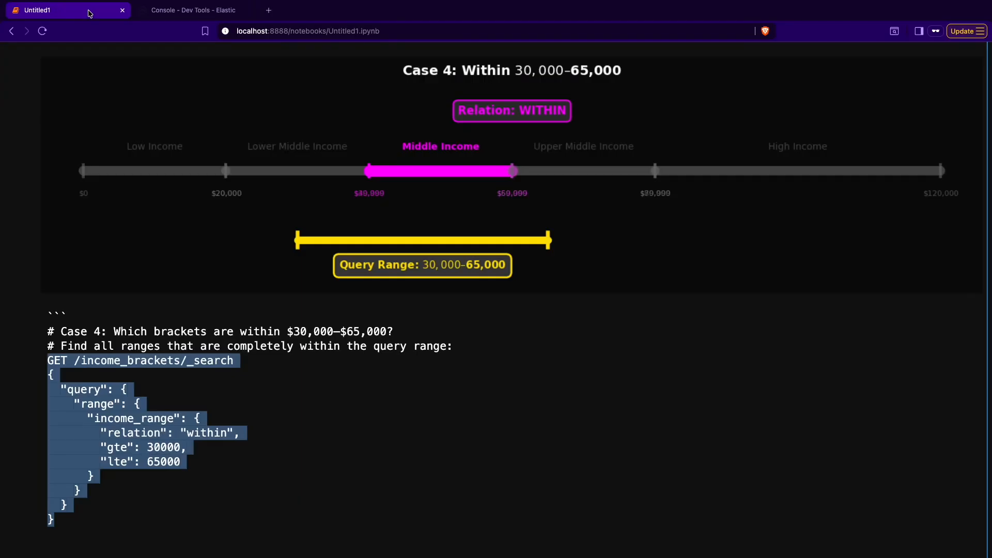
mouse_move(482, 207)
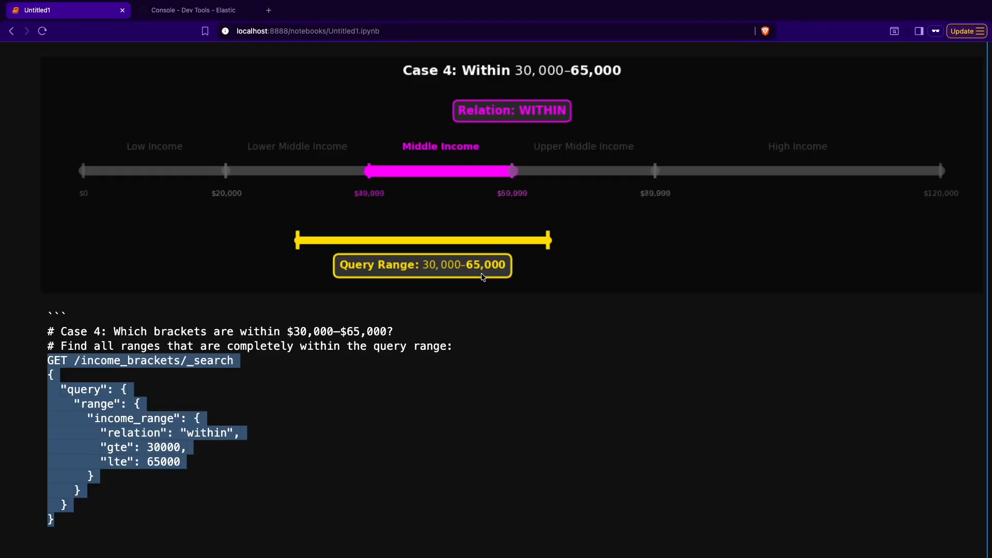
mouse_move(440, 216)
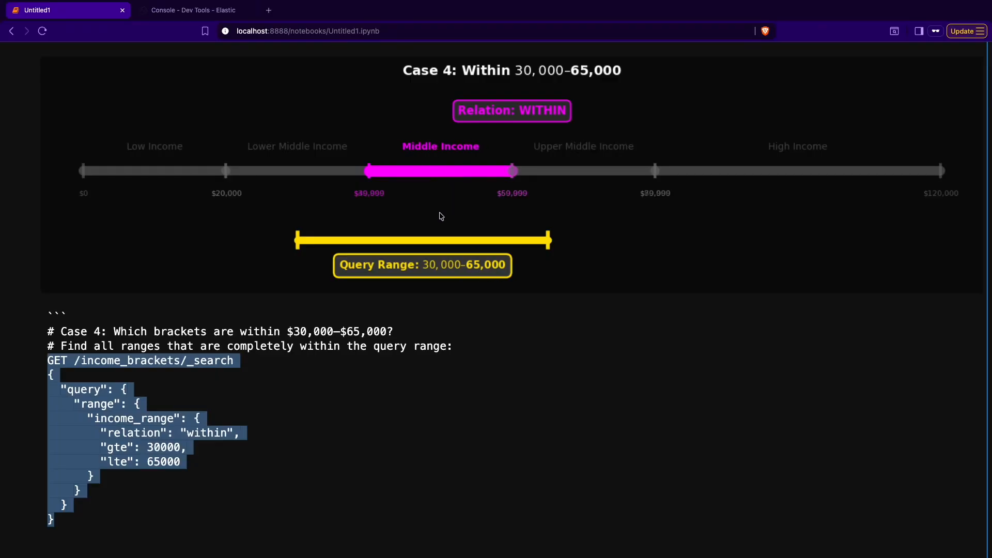
Step: Open toughcoding.net in a third browser tab
click(193, 10)
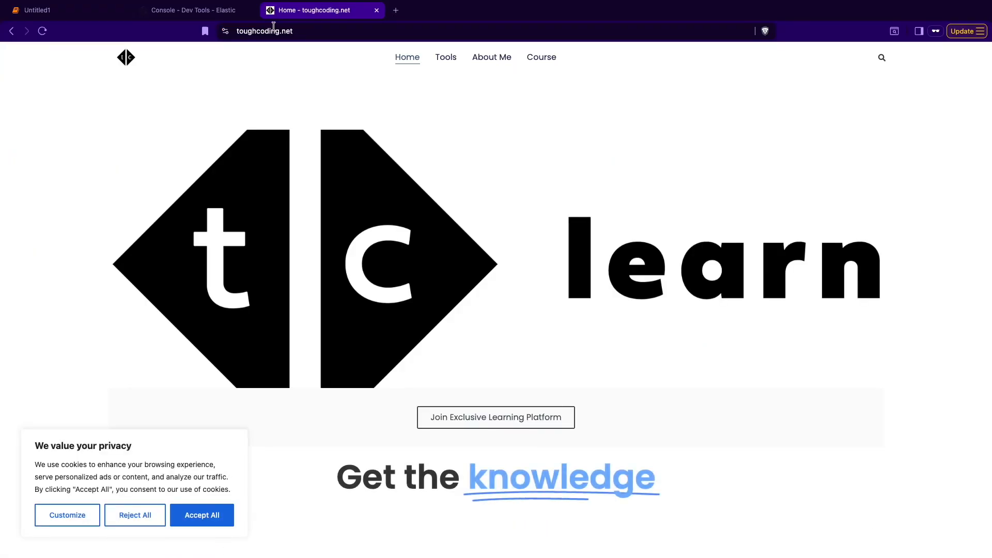
Step: Accept cookies, browse articles, close the book popup, and follow Join Exclusive Learning Platform
click(201, 515)
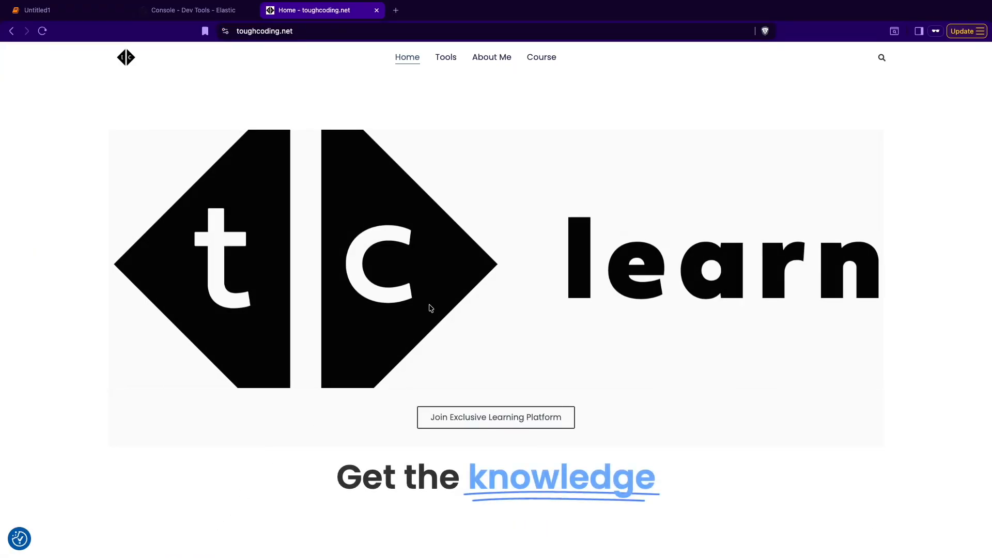
scroll(down, 3)
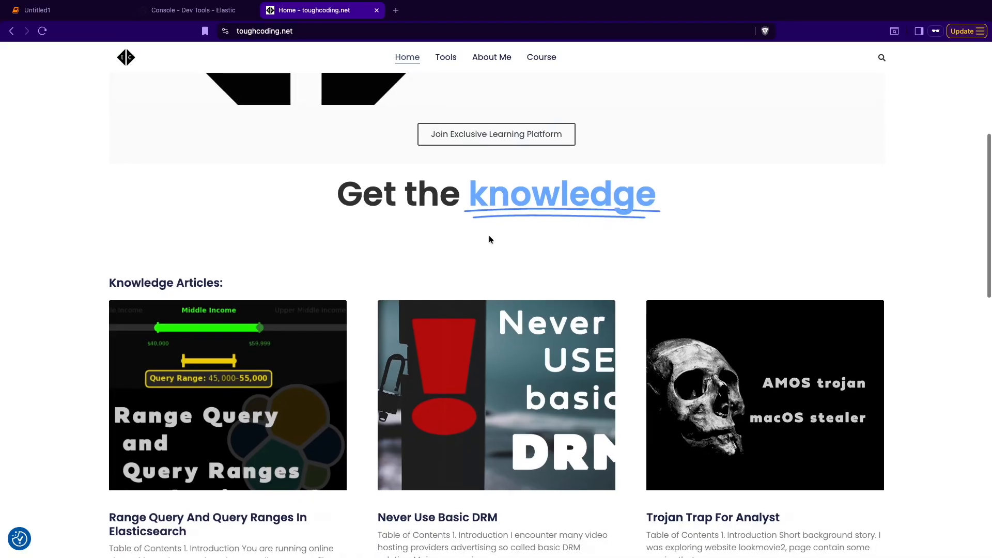
scroll(down, 3)
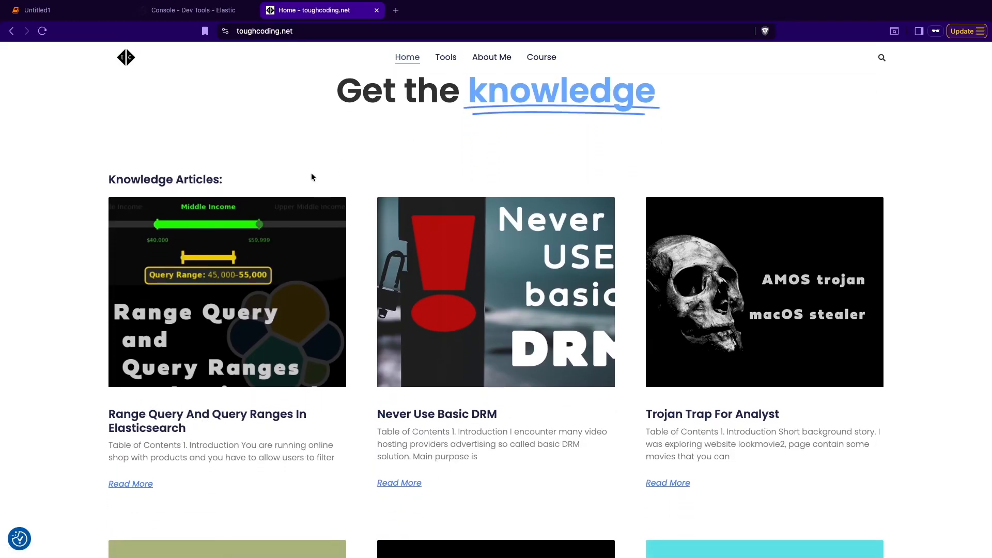
scroll(down, 3)
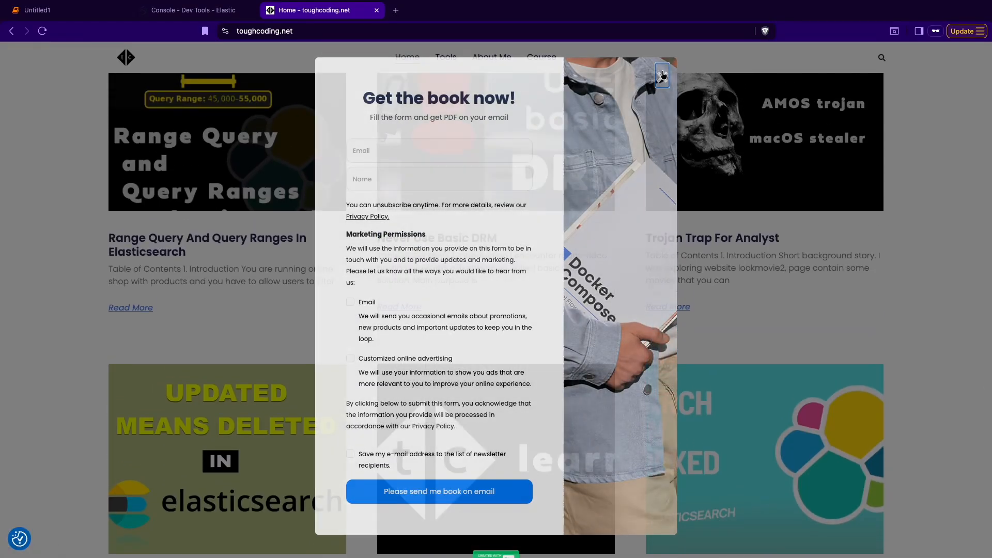
click(662, 75)
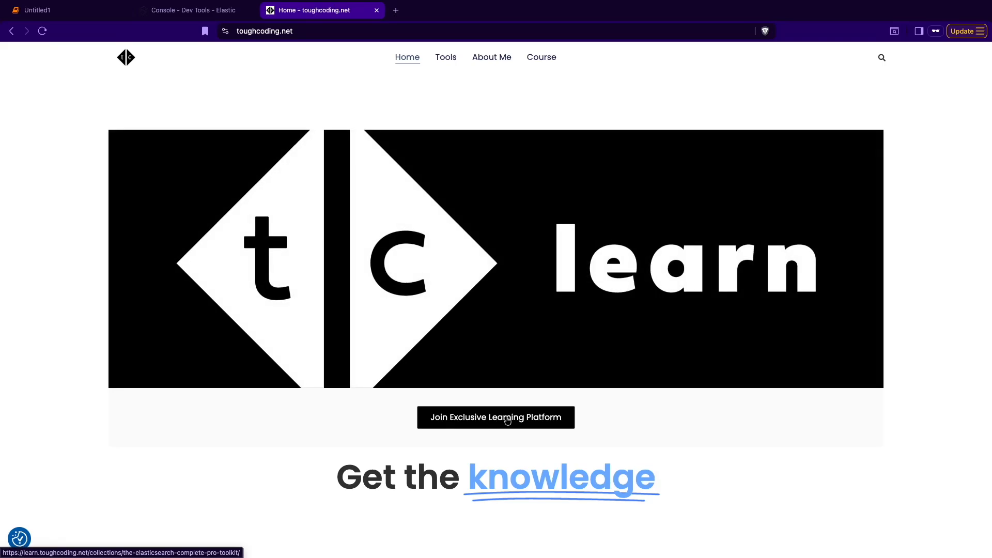
click(496, 417)
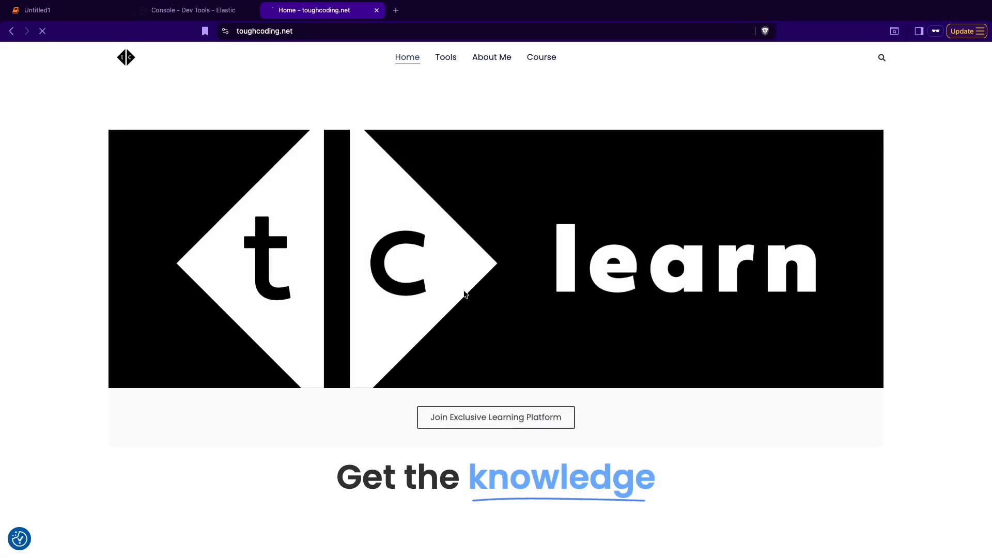